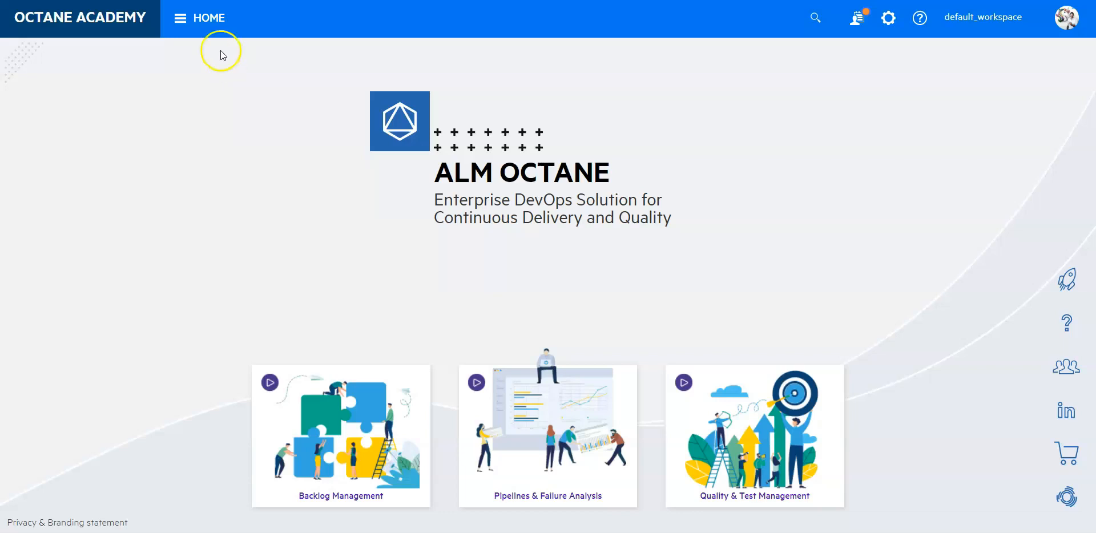
Step: Navigate from the HOME menu to the Quality module's tests list
{"action": "left_click", "coordinate": [180, 18]}
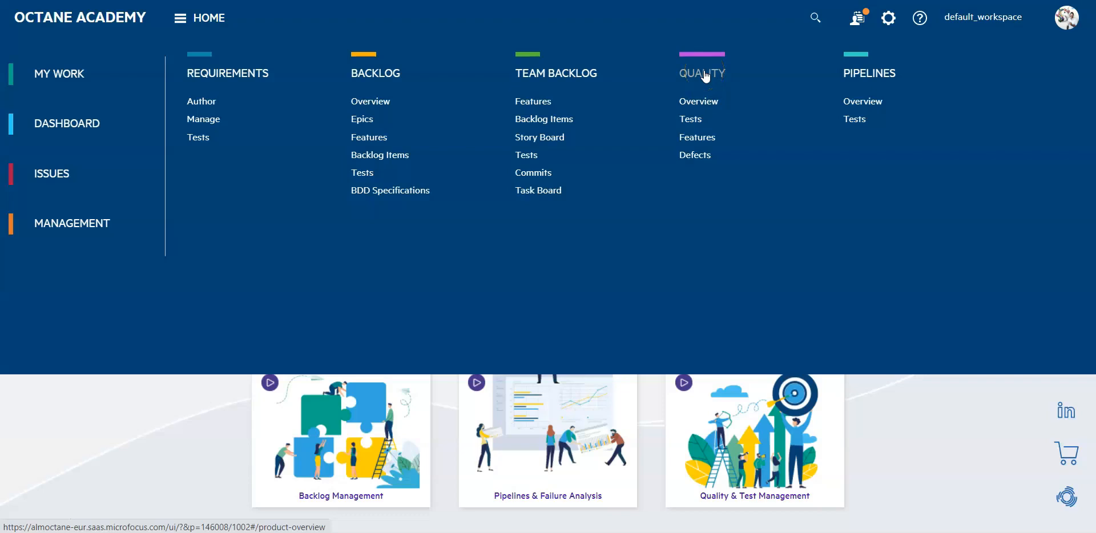
{"action": "left_click", "coordinate": [689, 119]}
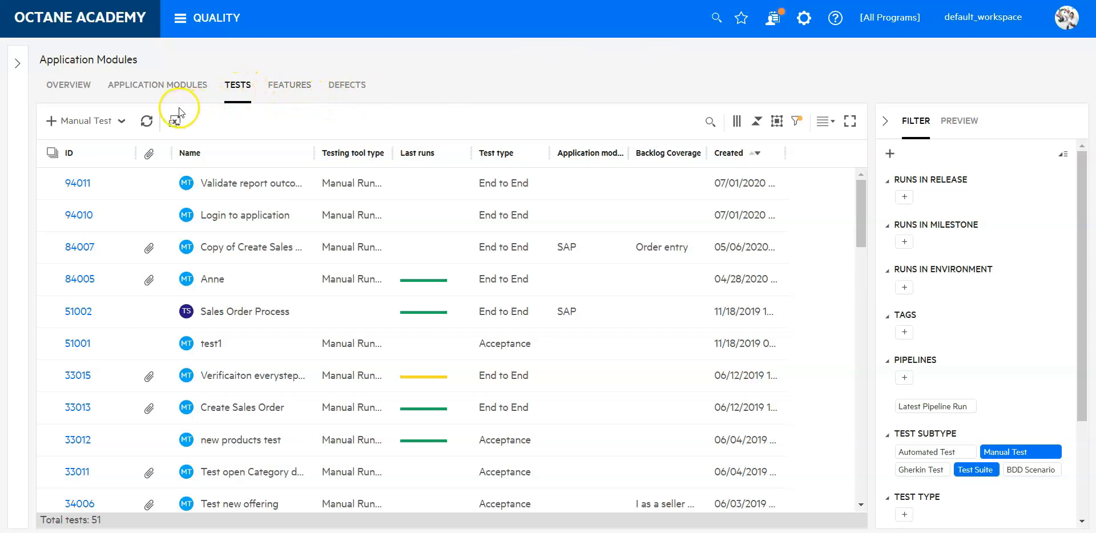
{"action": "mouse_move", "coordinate": [44, 124]}
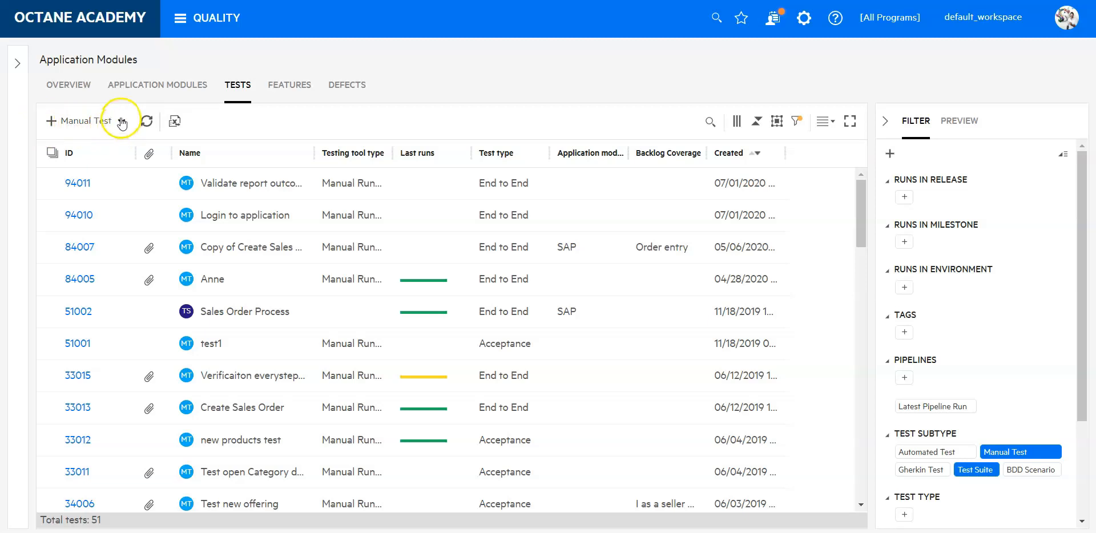
Step: Choose Test Suite from the Manual Test dropdown to open the Add Test Suite form
{"action": "left_click", "coordinate": [121, 121]}
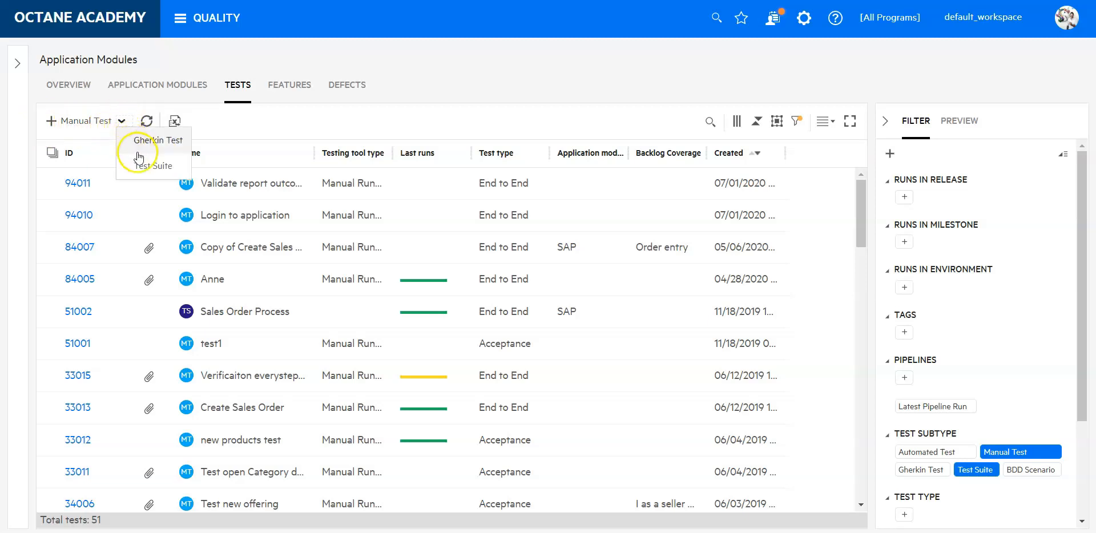
{"action": "mouse_move", "coordinate": [153, 166]}
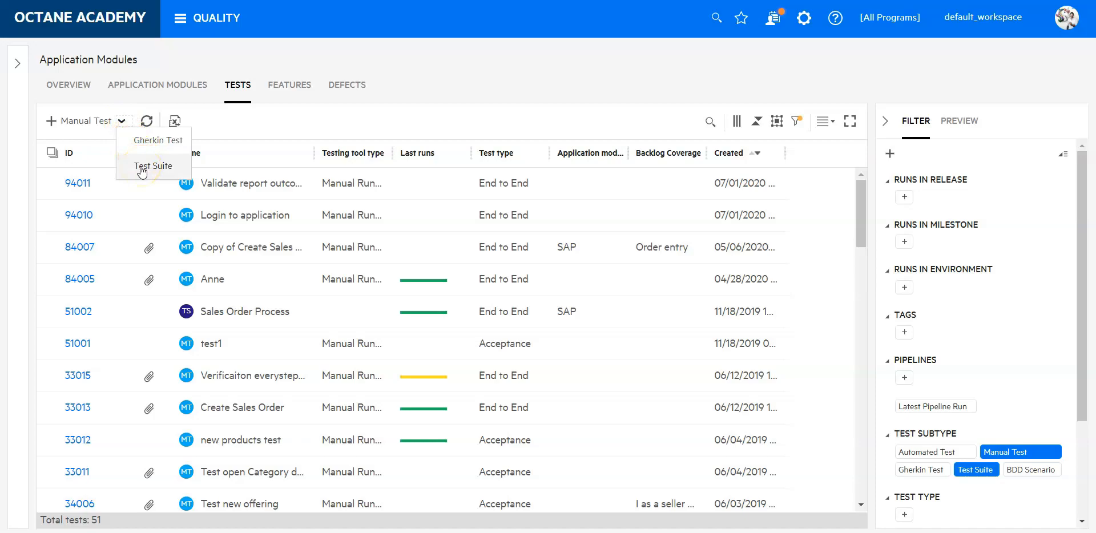
{"action": "left_click", "coordinate": [154, 166]}
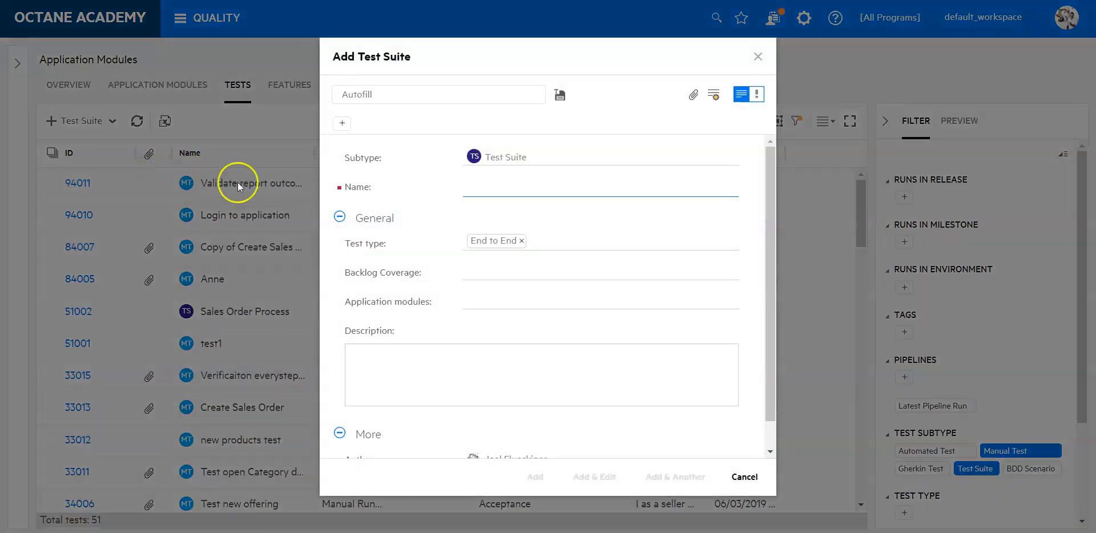
Step: Name the new suite 'Test Suite Demo' and save it with Add & Edit
{"action": "type", "text": "Test Su"}
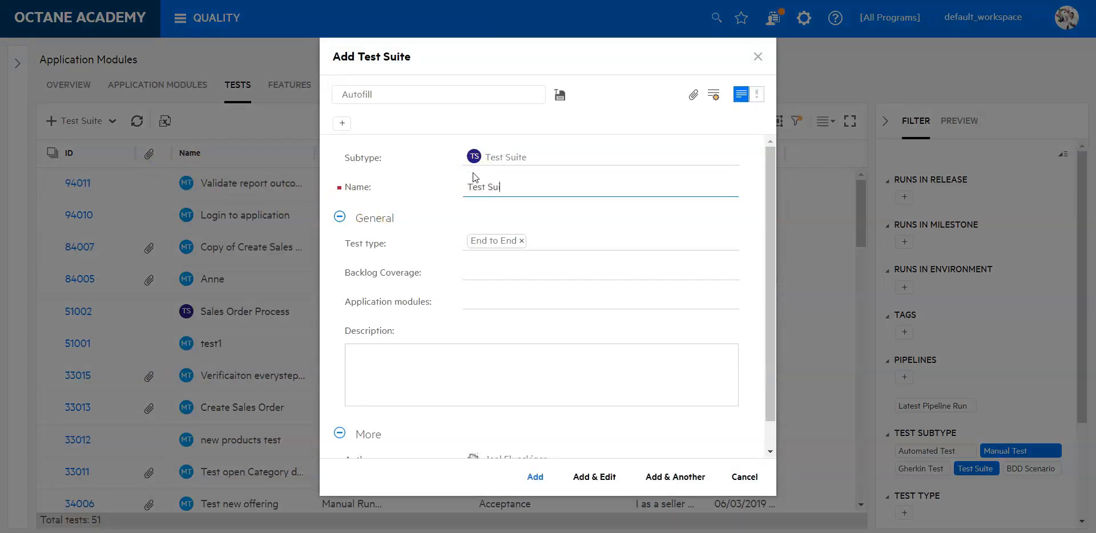
{"action": "type", "text": "ite DEmo"}
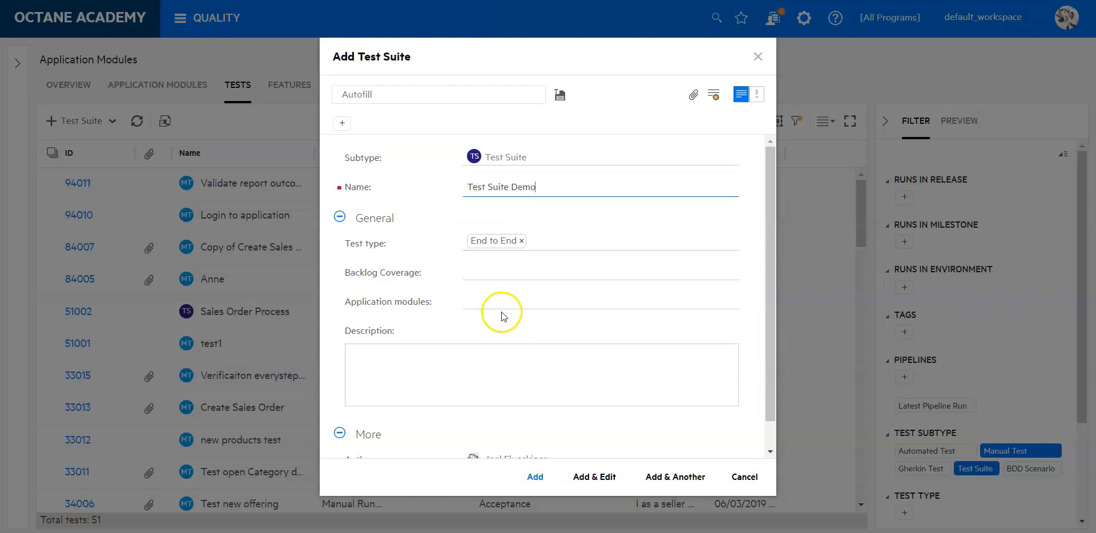
{"action": "left_click", "coordinate": [599, 244]}
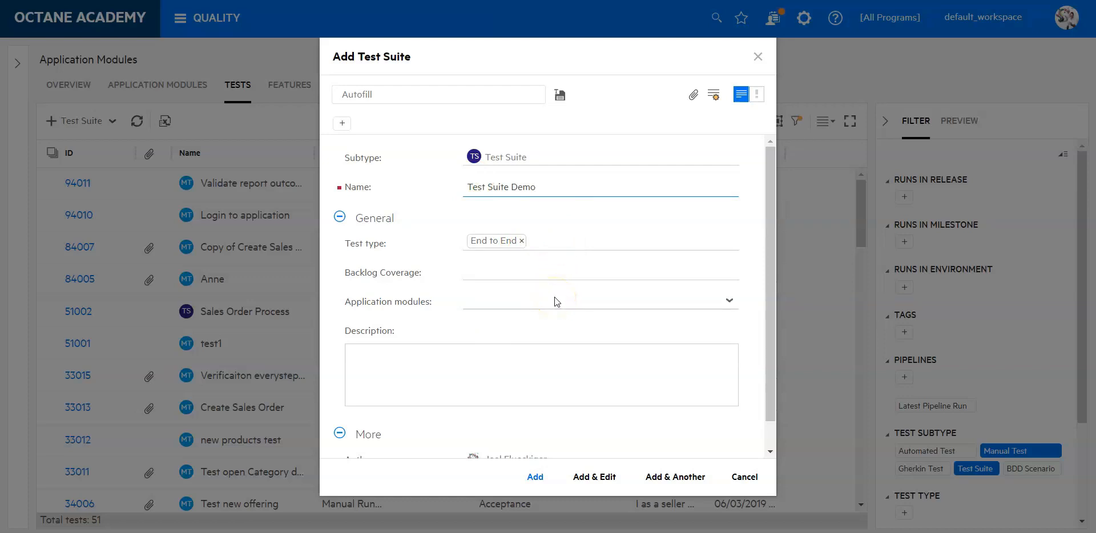
{"action": "mouse_move", "coordinate": [531, 361]}
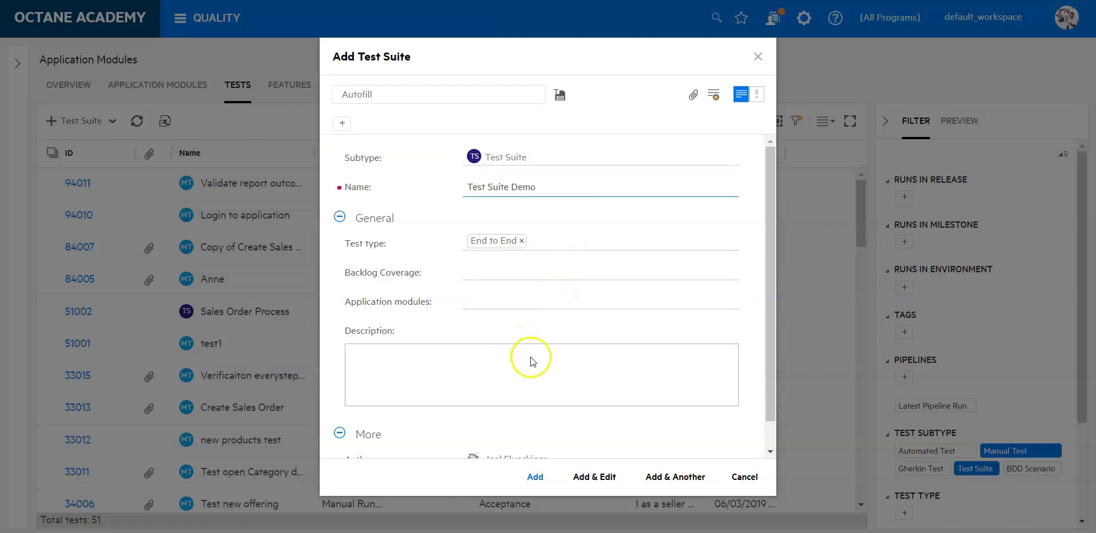
{"action": "scroll", "scroll_direction": "down", "scroll_amount": 3}
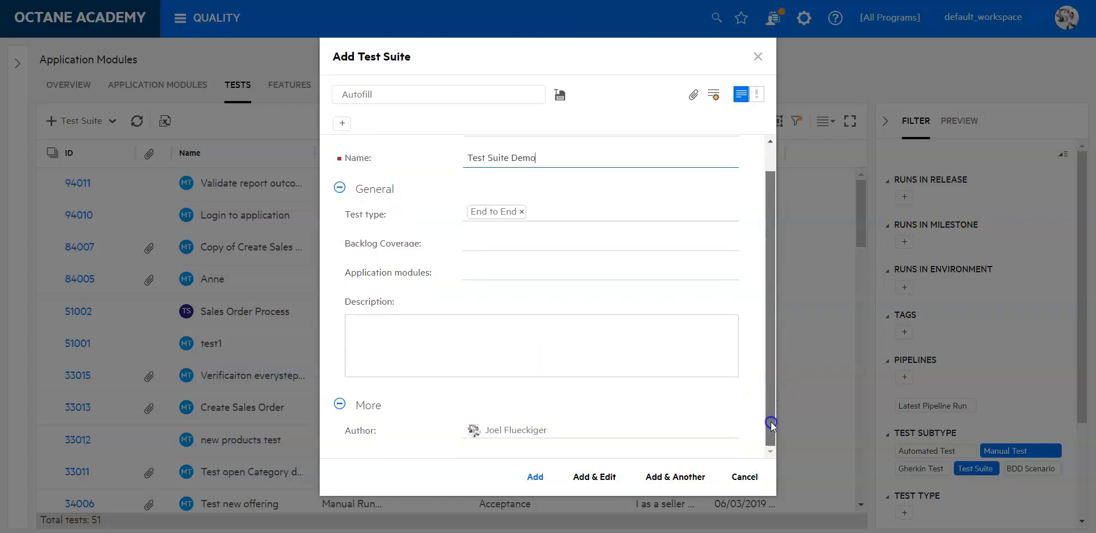
{"action": "scroll", "scroll_direction": "up", "scroll_amount": 3}
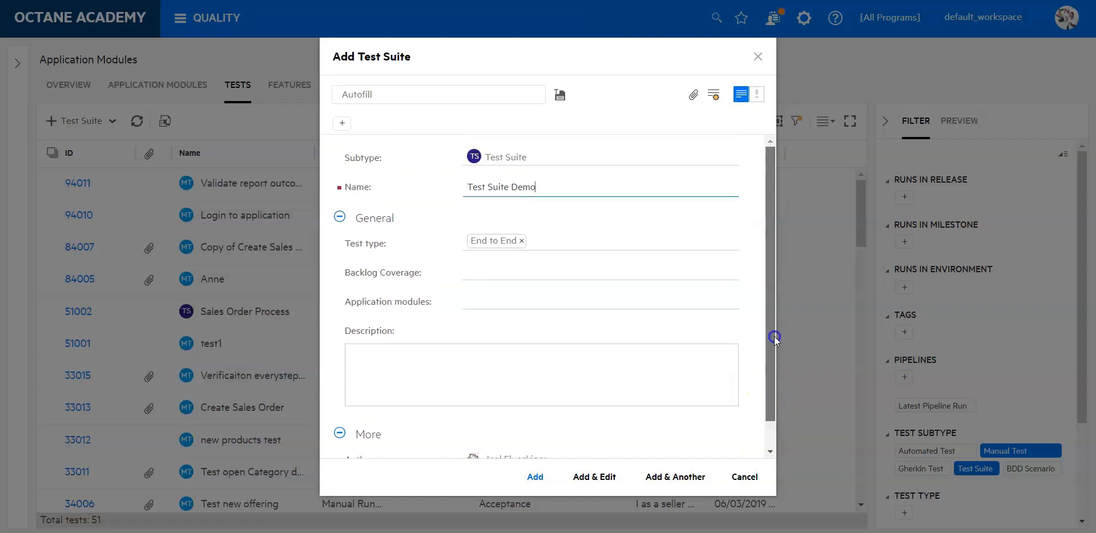
{"action": "mouse_move", "coordinate": [713, 94]}
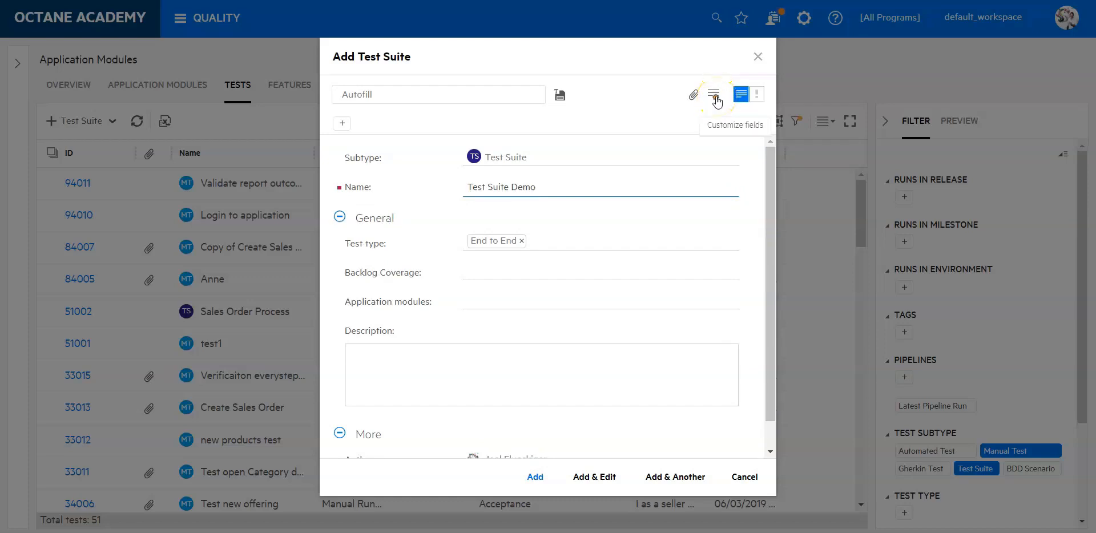
{"action": "mouse_move", "coordinate": [593, 477]}
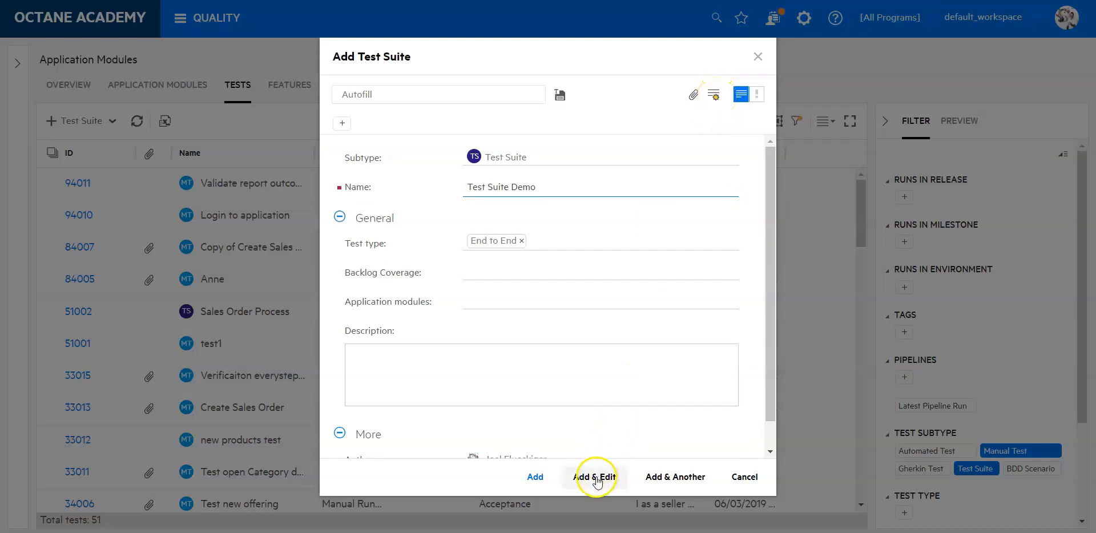
{"action": "left_click", "coordinate": [595, 477]}
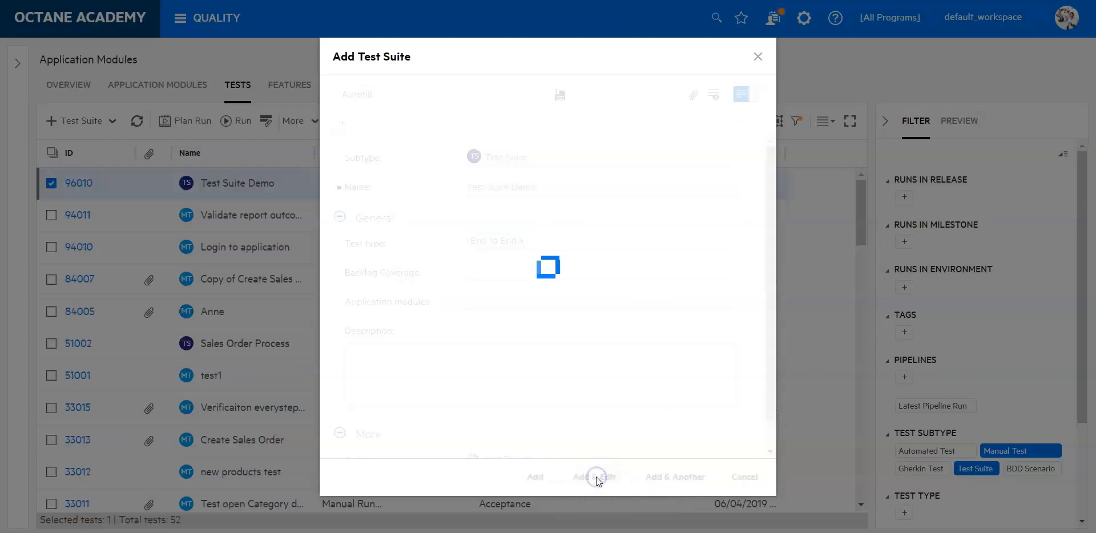
Step: Open Test Suite Demo's details page on its empty Planning tab
{"action": "left_click", "coordinate": [594, 477]}
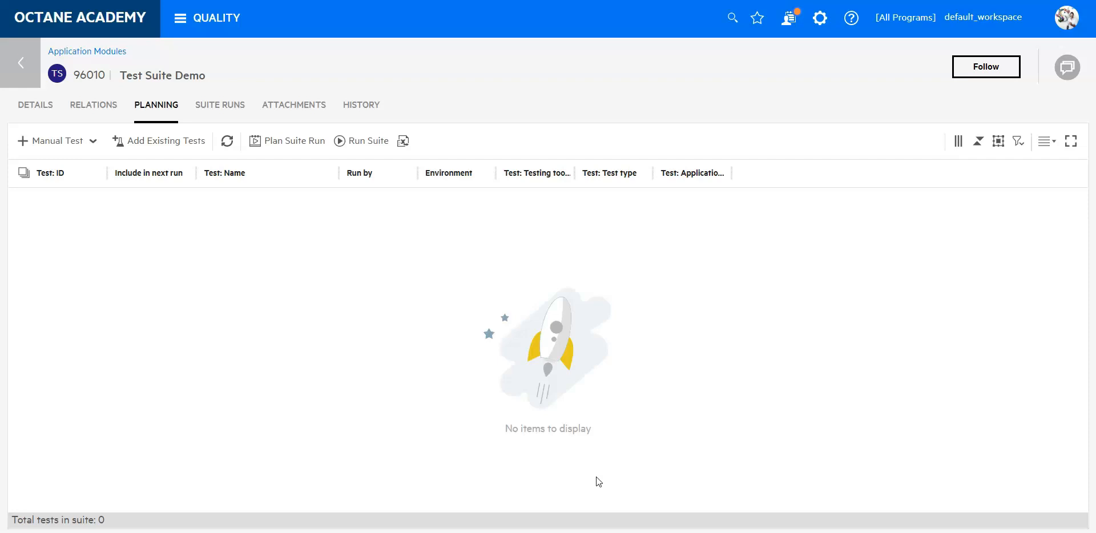
{"action": "mouse_move", "coordinate": [121, 261]}
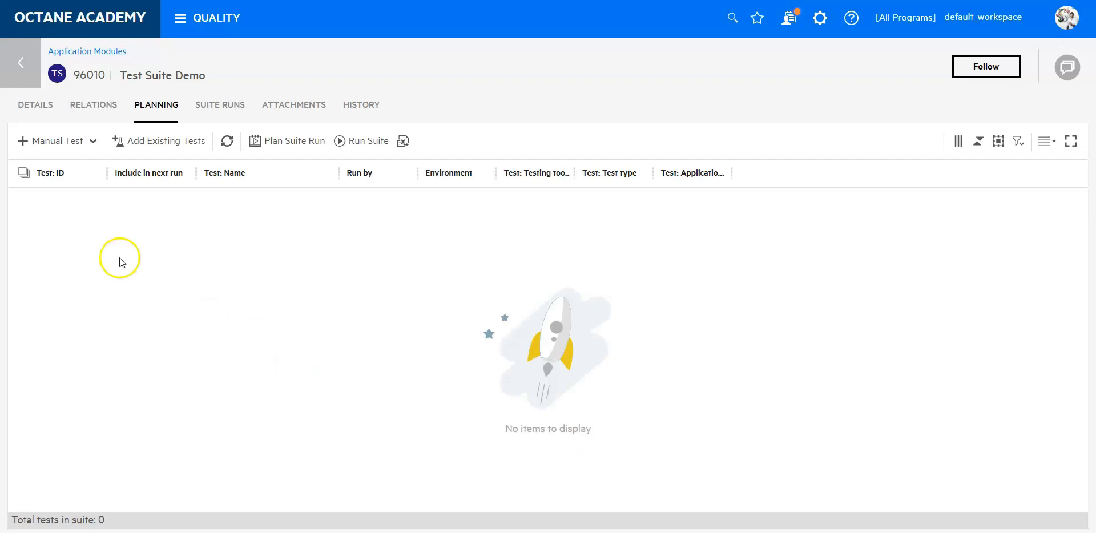
{"action": "mouse_move", "coordinate": [35, 143]}
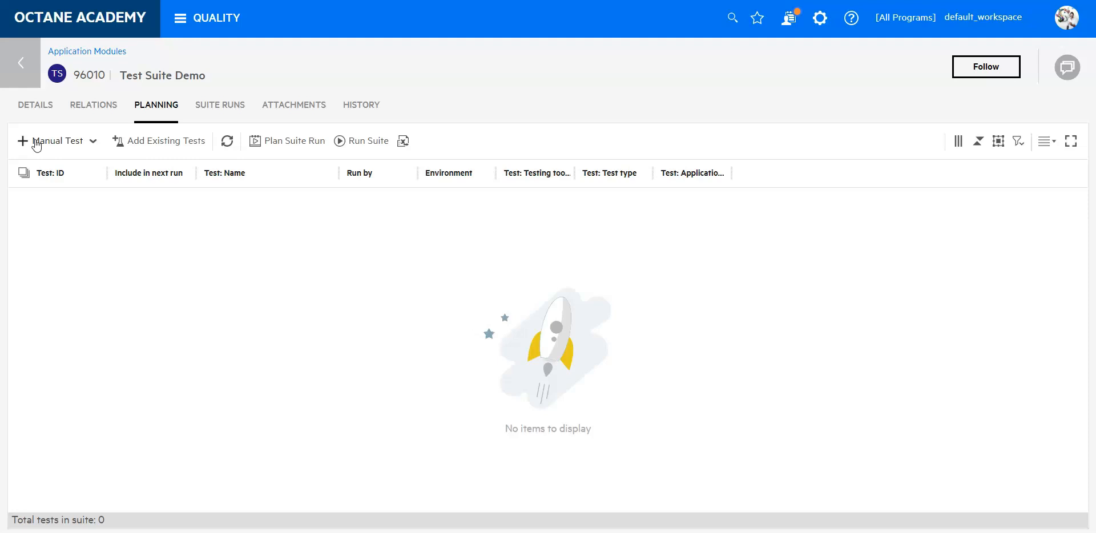
{"action": "mouse_move", "coordinate": [157, 150]}
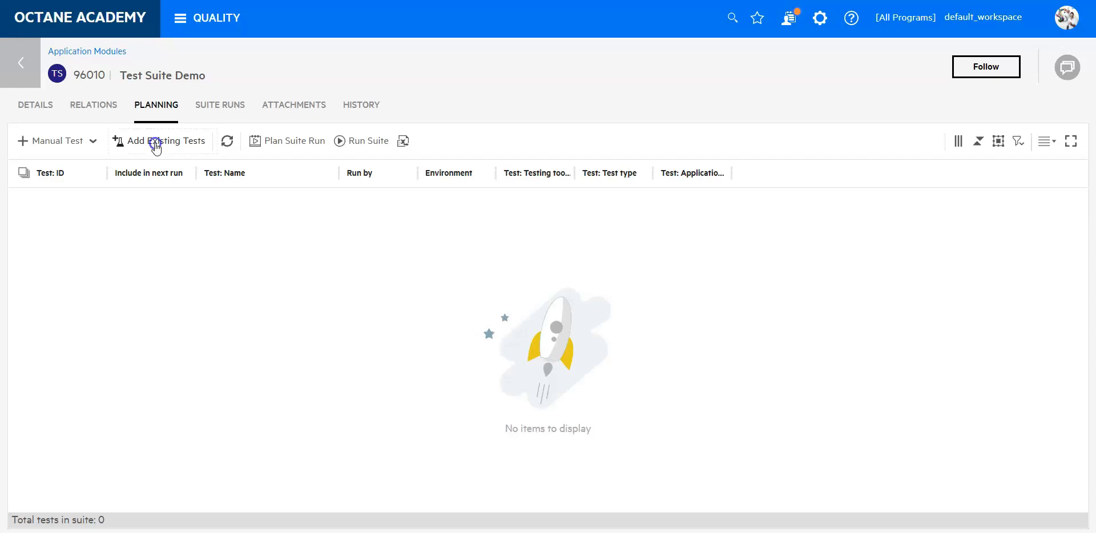
Step: Search existing tests for 'login' and add test 94010 'Login to application' to the suite
{"action": "left_click", "coordinate": [160, 140]}
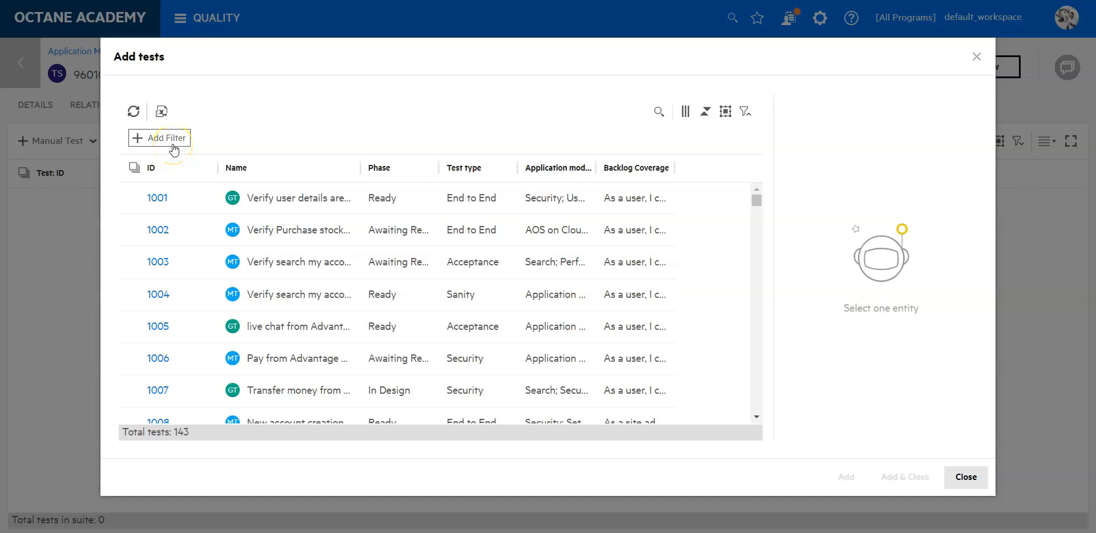
{"action": "mouse_move", "coordinate": [302, 166]}
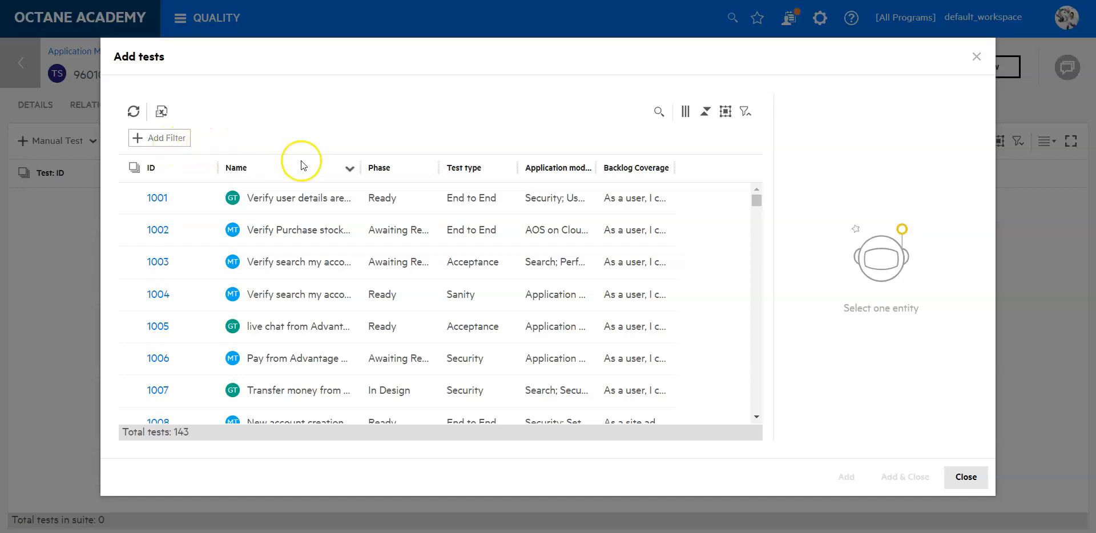
{"action": "mouse_move", "coordinate": [650, 132]}
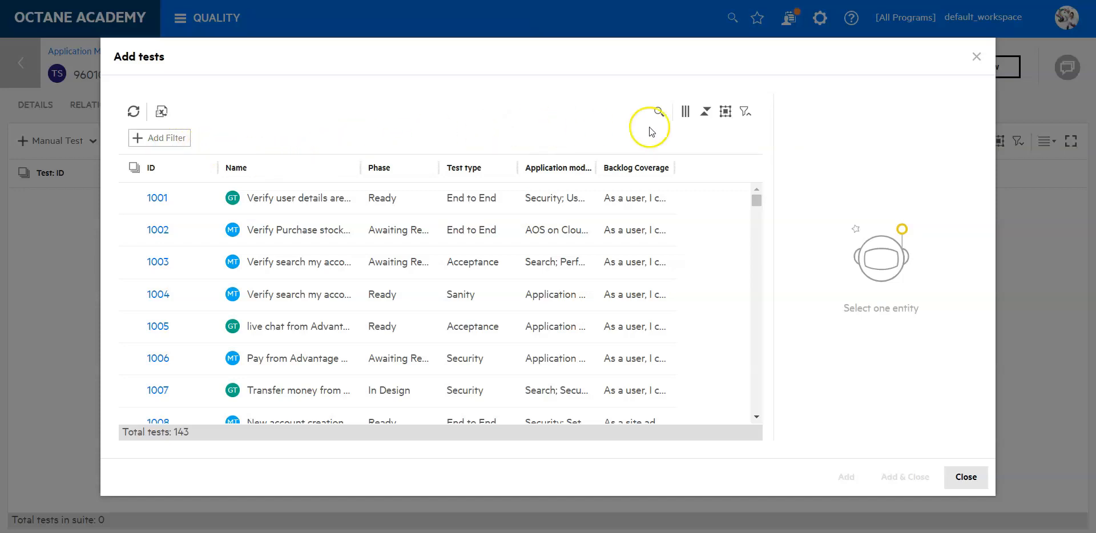
{"action": "left_click", "coordinate": [658, 111]}
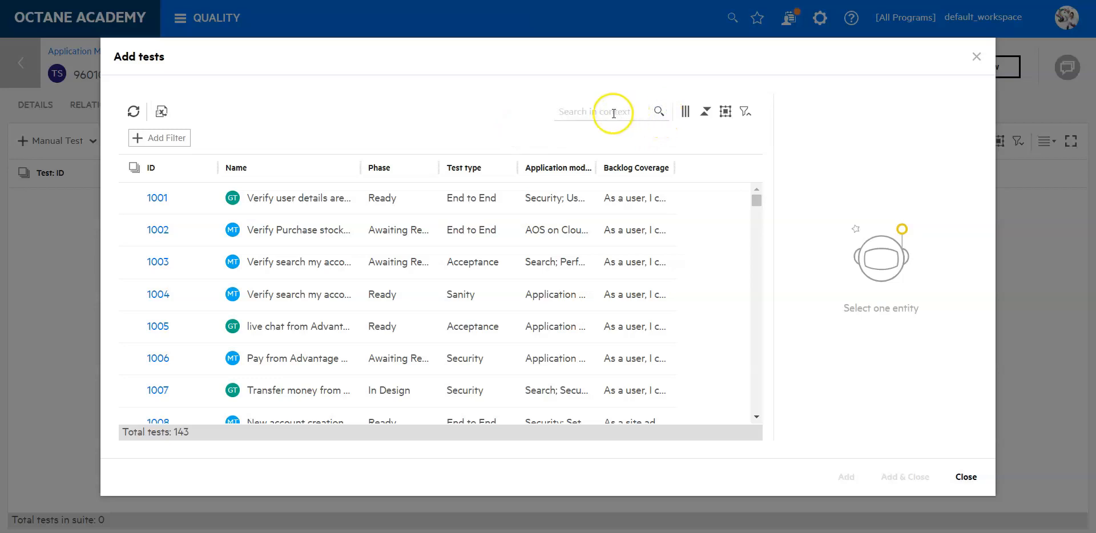
{"action": "type", "text": "login"}
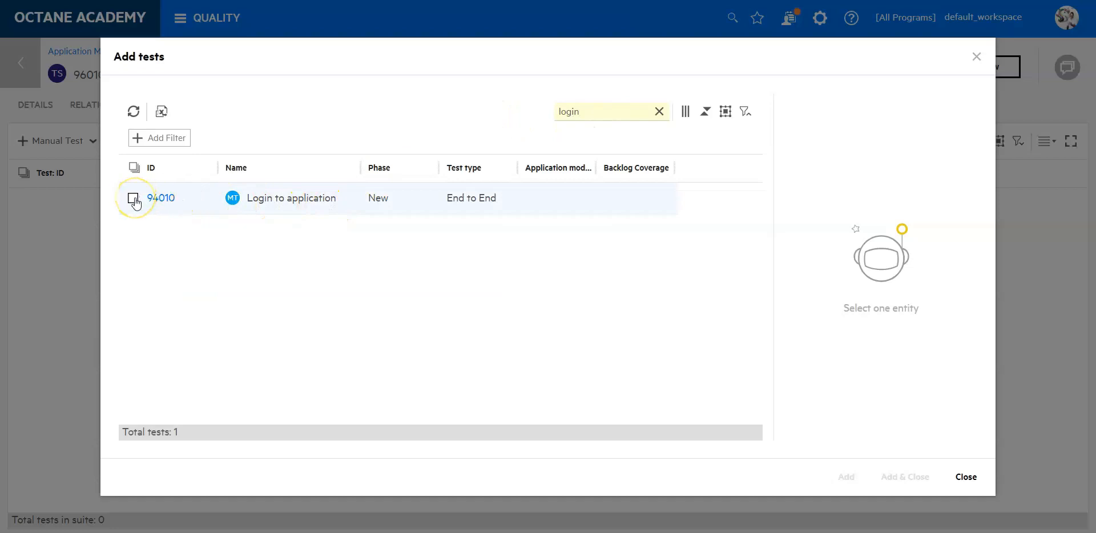
{"action": "left_click", "coordinate": [133, 198]}
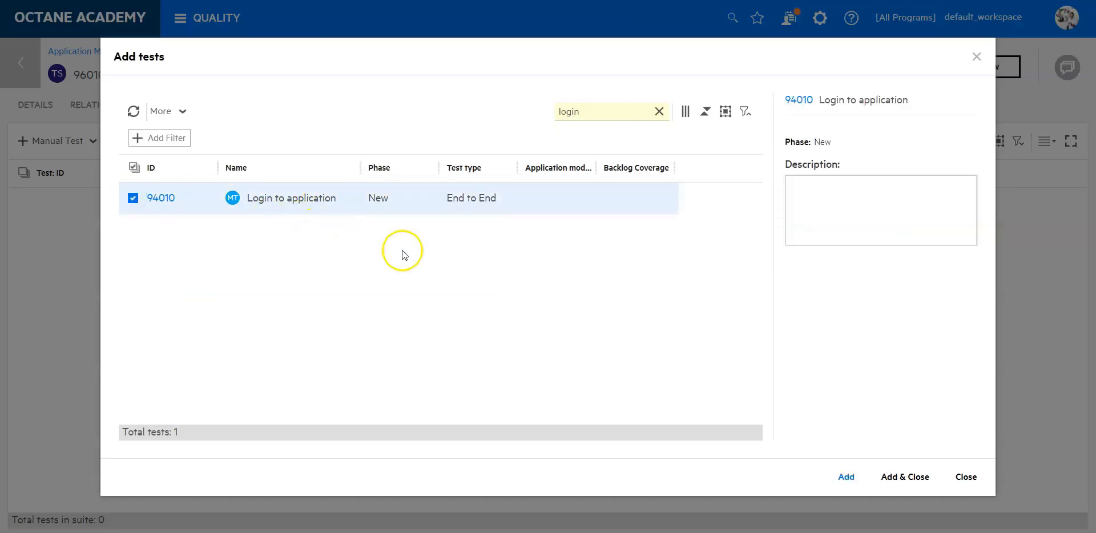
{"action": "mouse_move", "coordinate": [532, 306]}
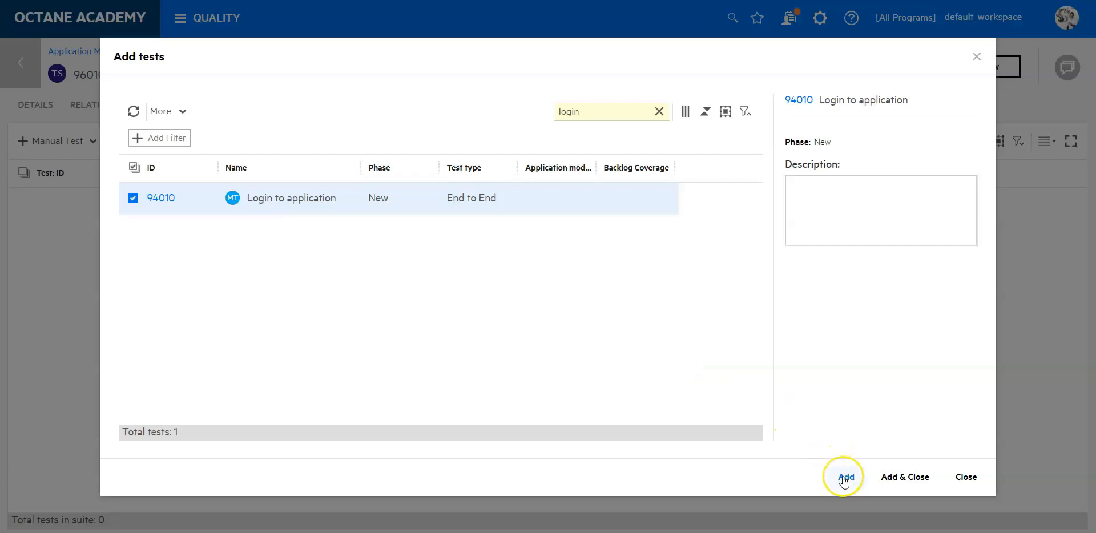
{"action": "left_click", "coordinate": [845, 477]}
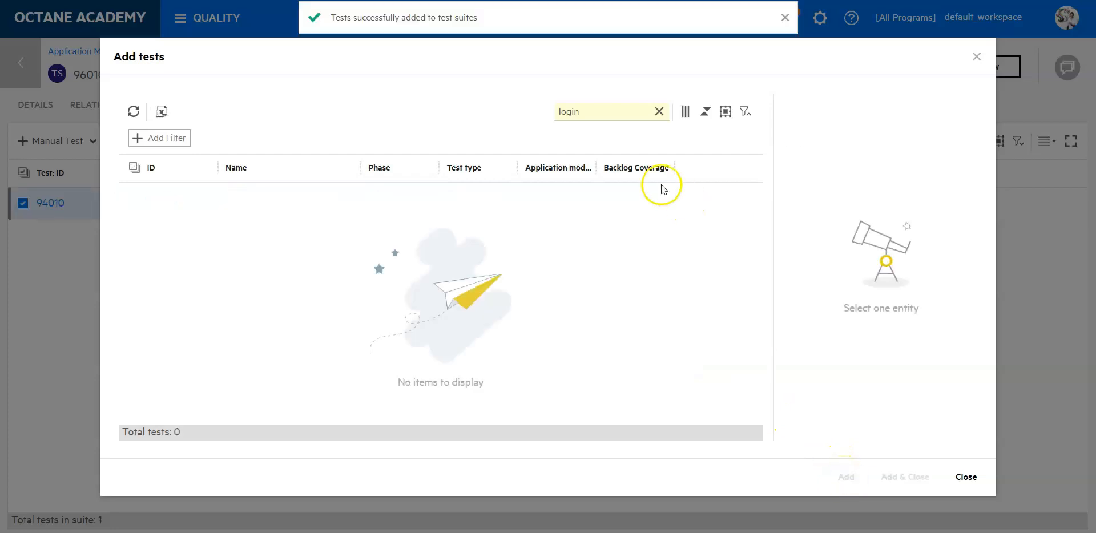
Step: Clear the search and add tests 1002, 1003, 1004 and 1006 to the suite
{"action": "left_click", "coordinate": [657, 112]}
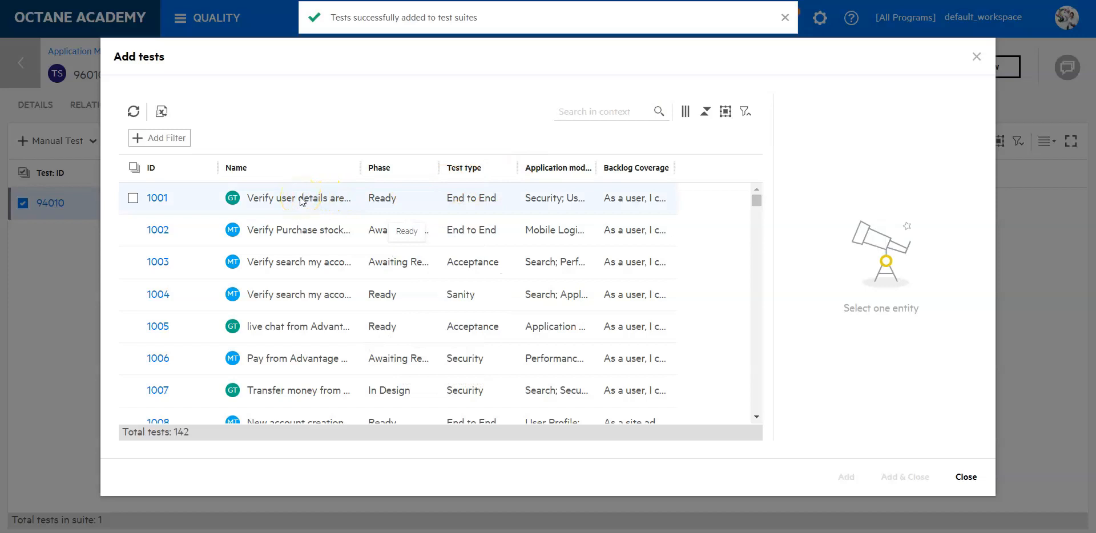
{"action": "left_click", "coordinate": [784, 17]}
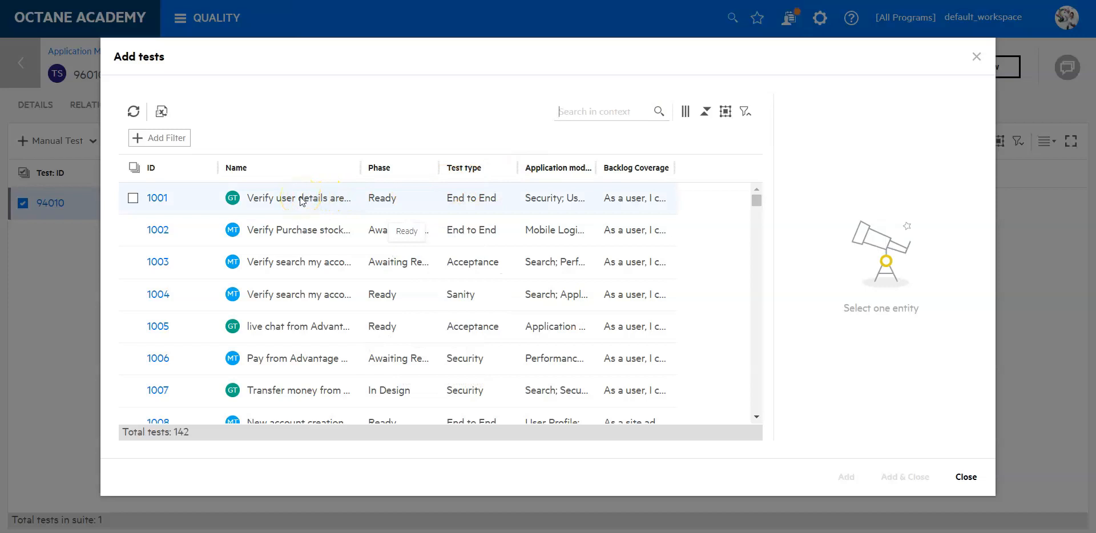
{"action": "left_click", "coordinate": [133, 230]}
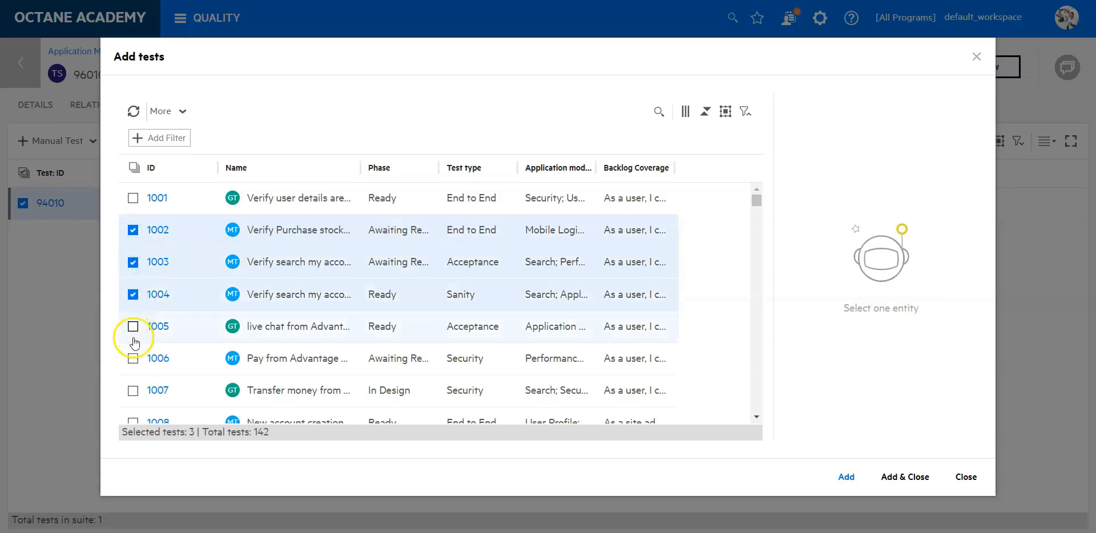
{"action": "left_click", "coordinate": [133, 359]}
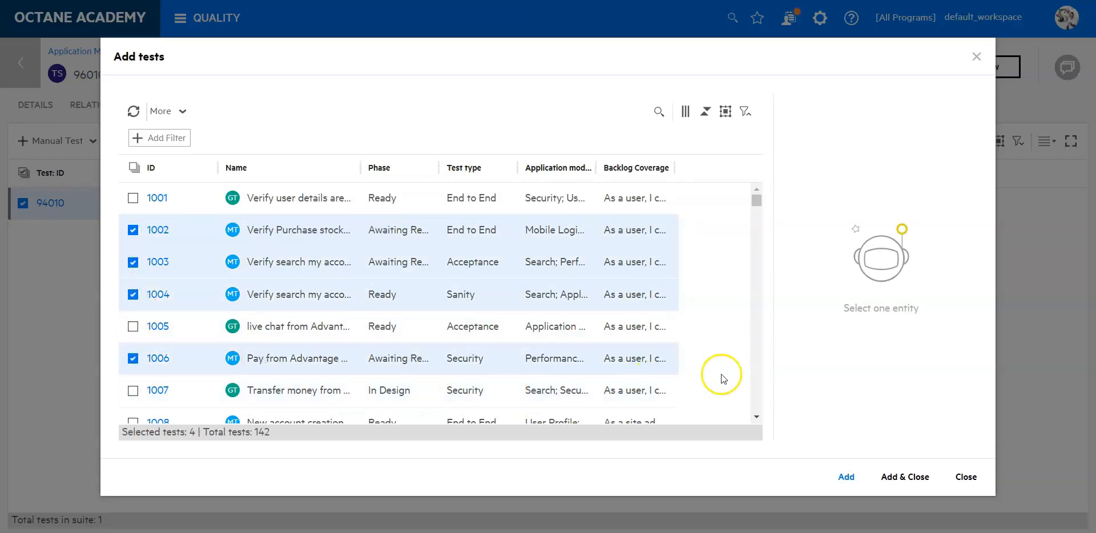
{"action": "left_click", "coordinate": [904, 477]}
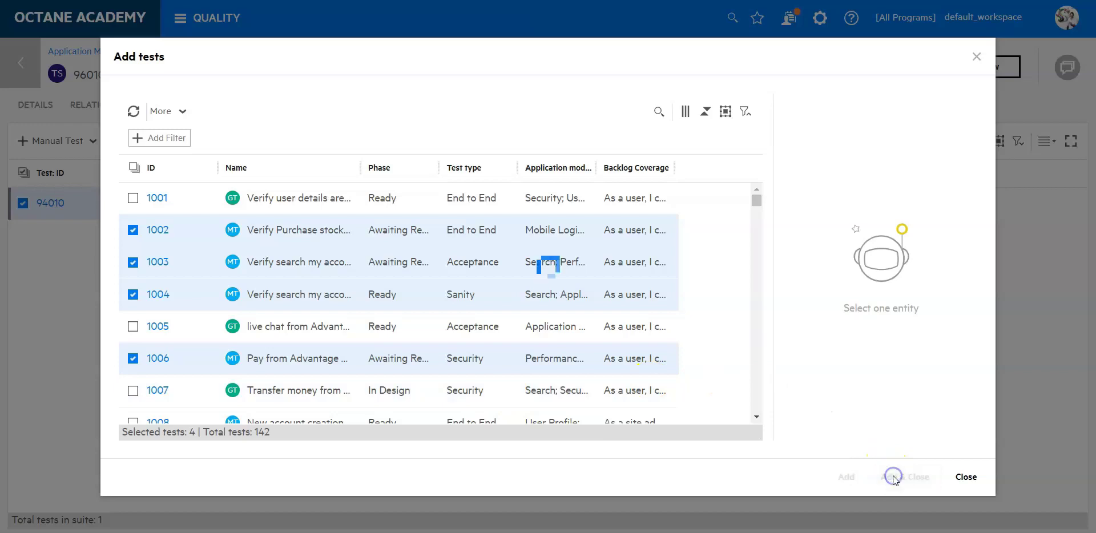
{"action": "left_click", "coordinate": [905, 477]}
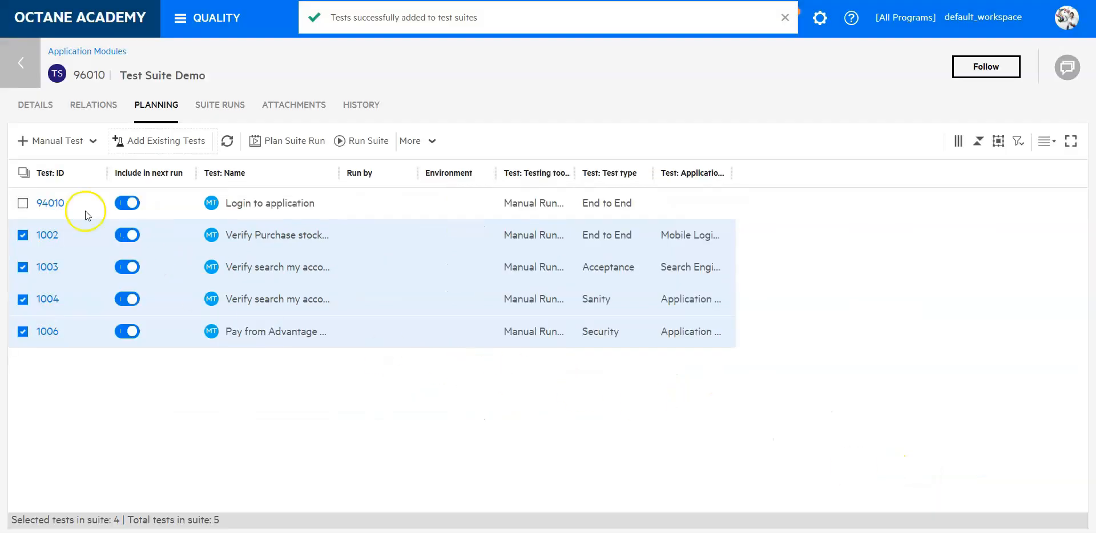
Step: Deselect all rows and turn off Include in next run for test 1004
{"action": "left_click", "coordinate": [23, 173]}
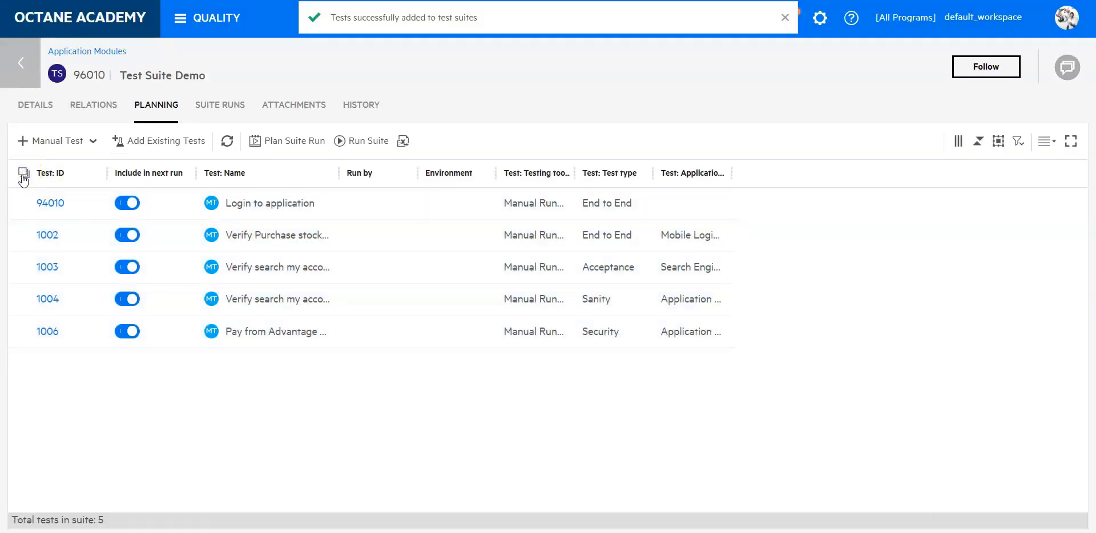
{"action": "mouse_move", "coordinate": [194, 251]}
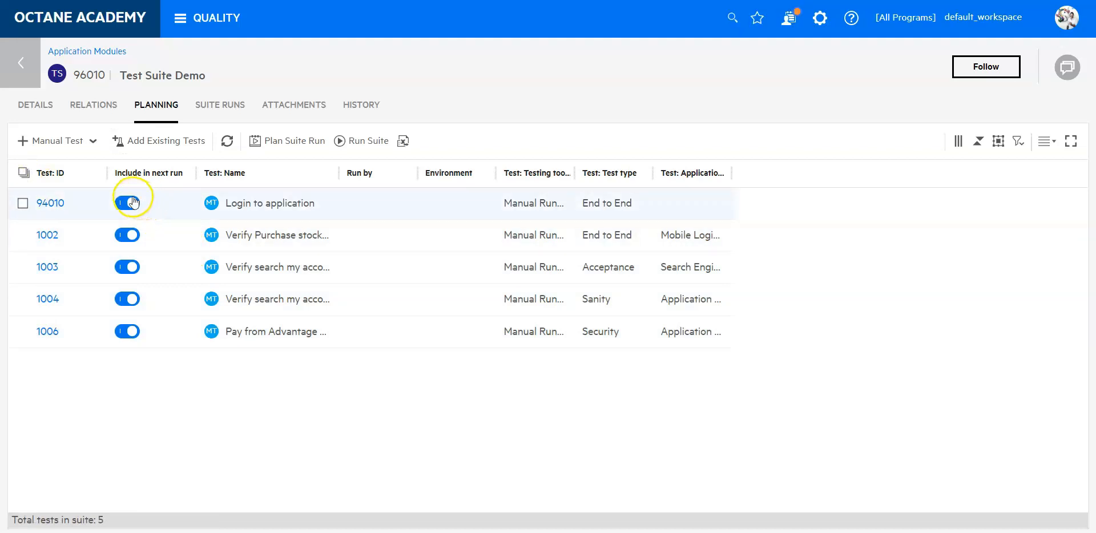
{"action": "mouse_move", "coordinate": [127, 235]}
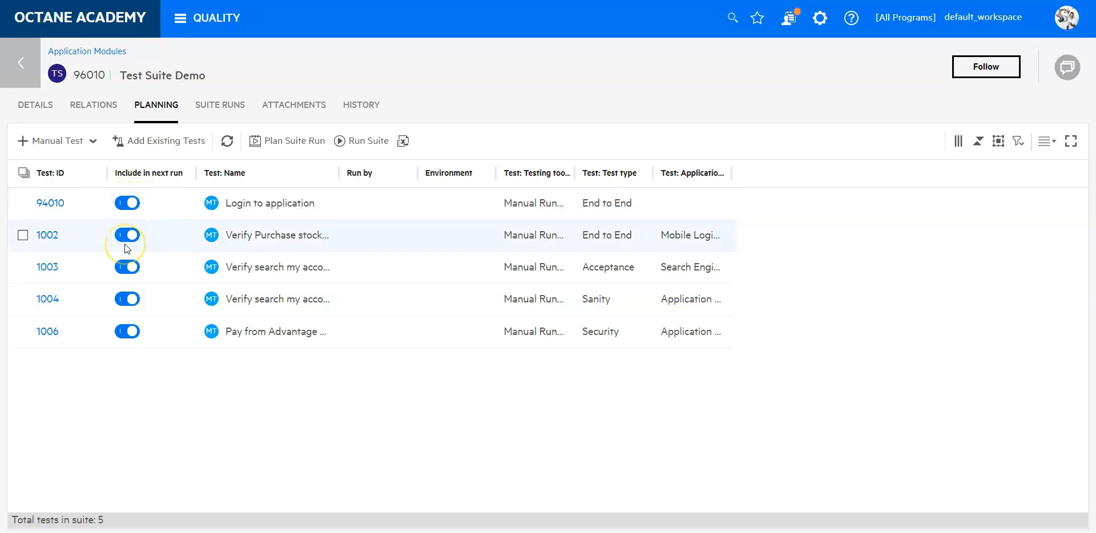
{"action": "mouse_move", "coordinate": [127, 267]}
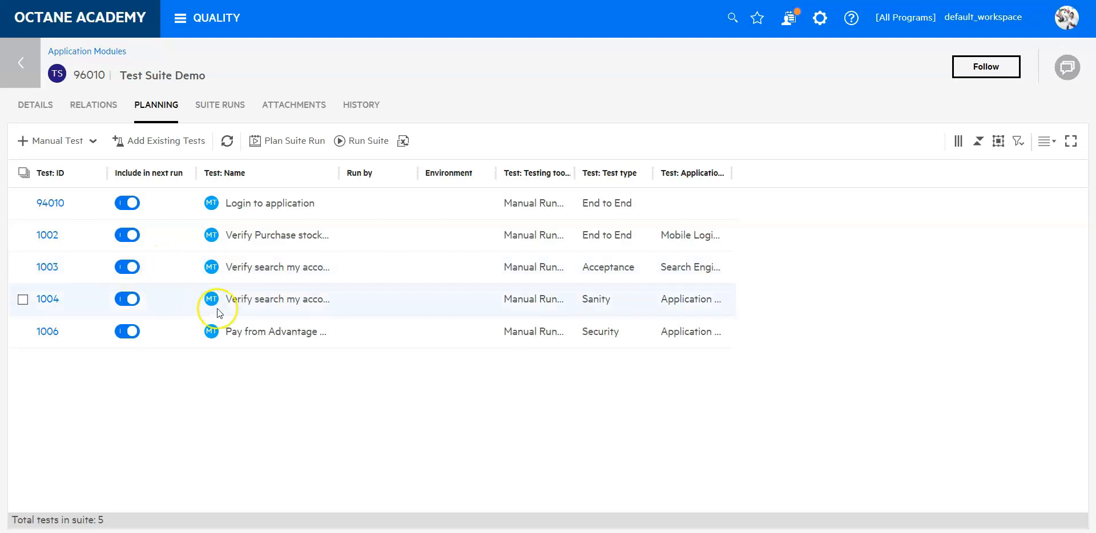
{"action": "mouse_move", "coordinate": [428, 301]}
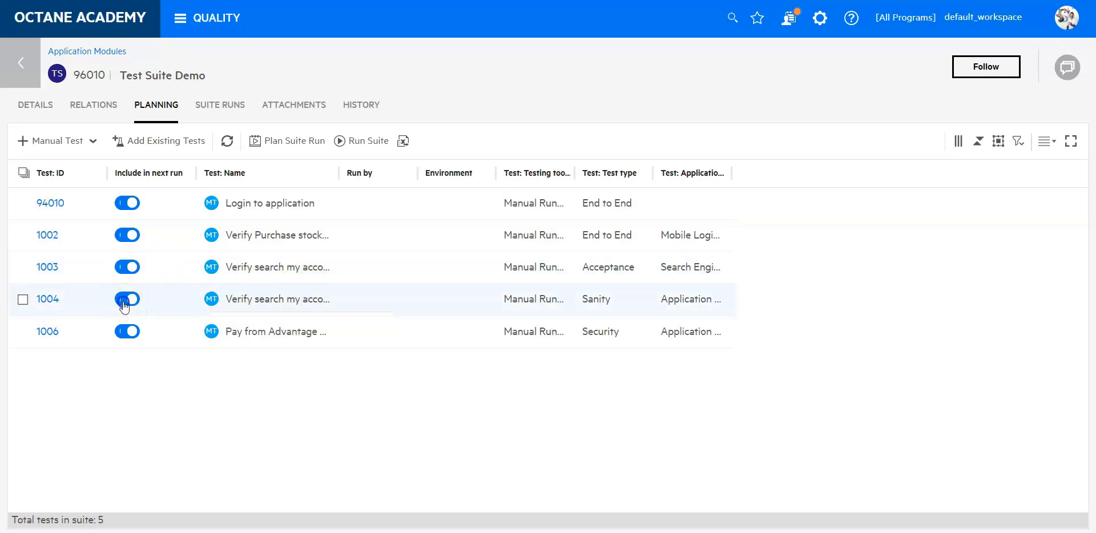
{"action": "left_click", "coordinate": [127, 299]}
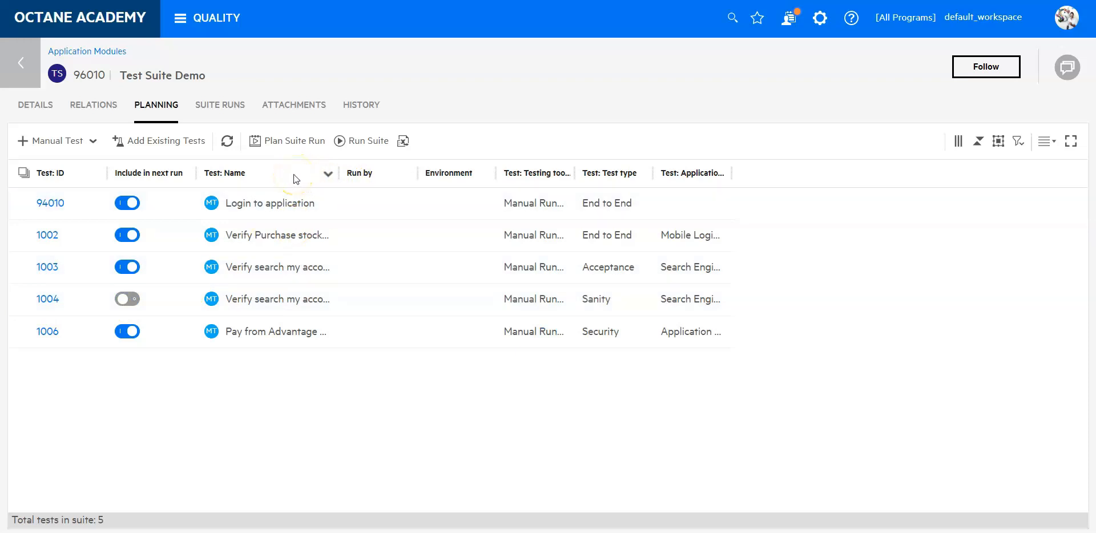
{"action": "mouse_move", "coordinate": [293, 234]}
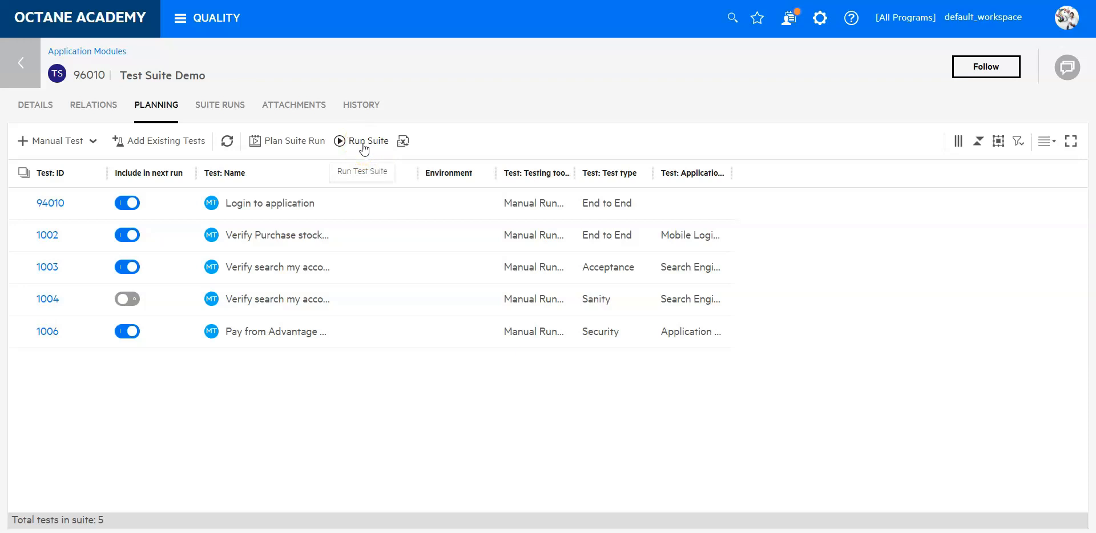
Step: Run Test Suite Demo with its default settings via Run Suite and Let's Run
{"action": "left_click", "coordinate": [361, 141]}
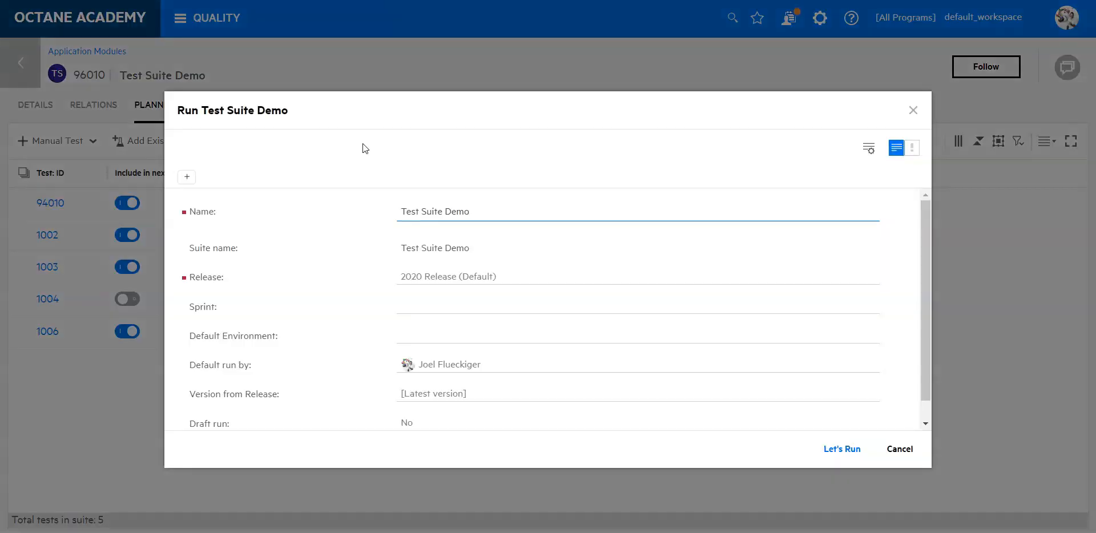
{"action": "mouse_move", "coordinate": [835, 330]}
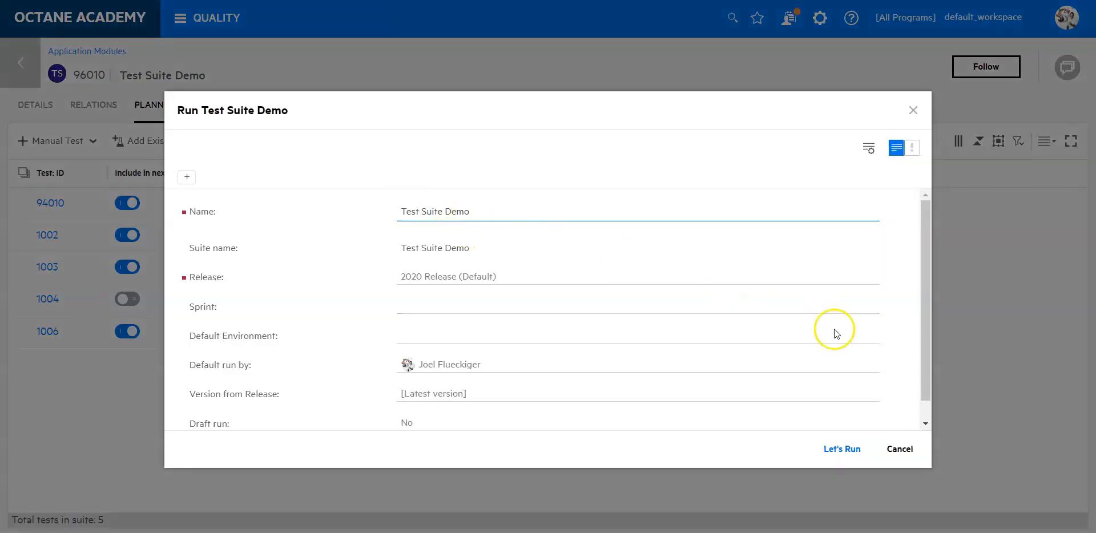
{"action": "left_click", "coordinate": [841, 448]}
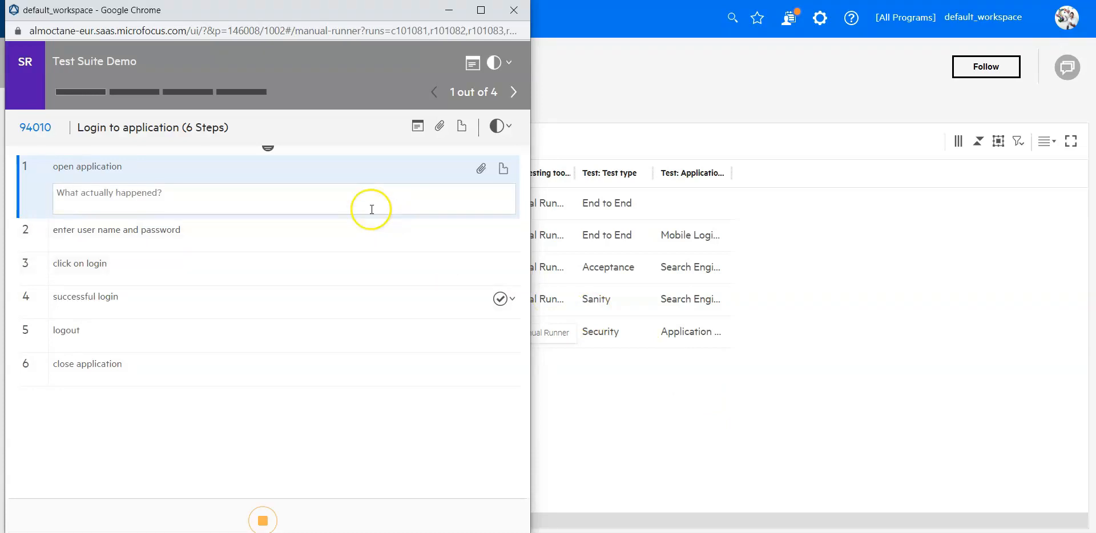
{"action": "mouse_move", "coordinate": [41, 98]}
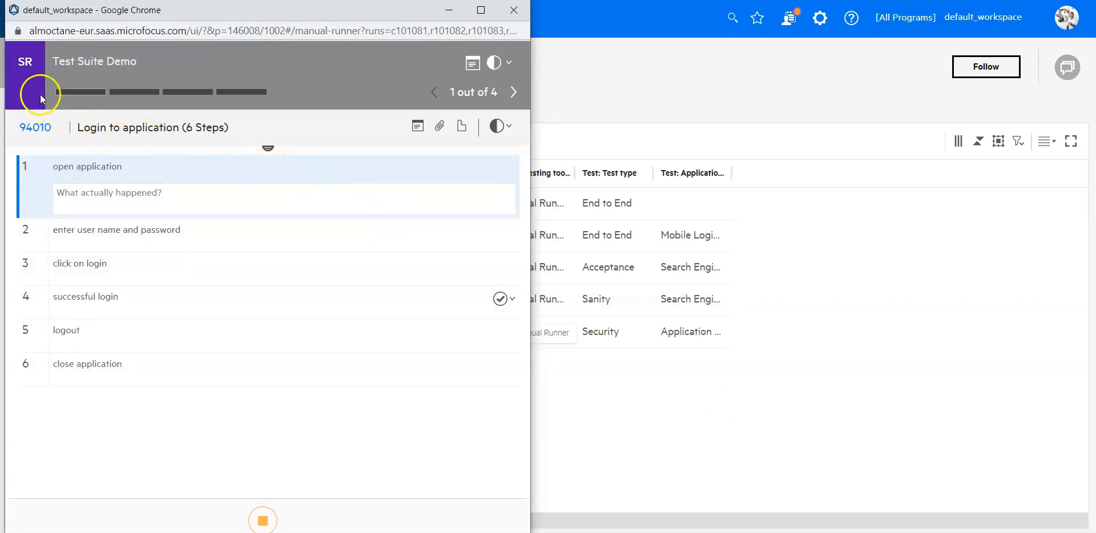
{"action": "mouse_move", "coordinate": [62, 62]}
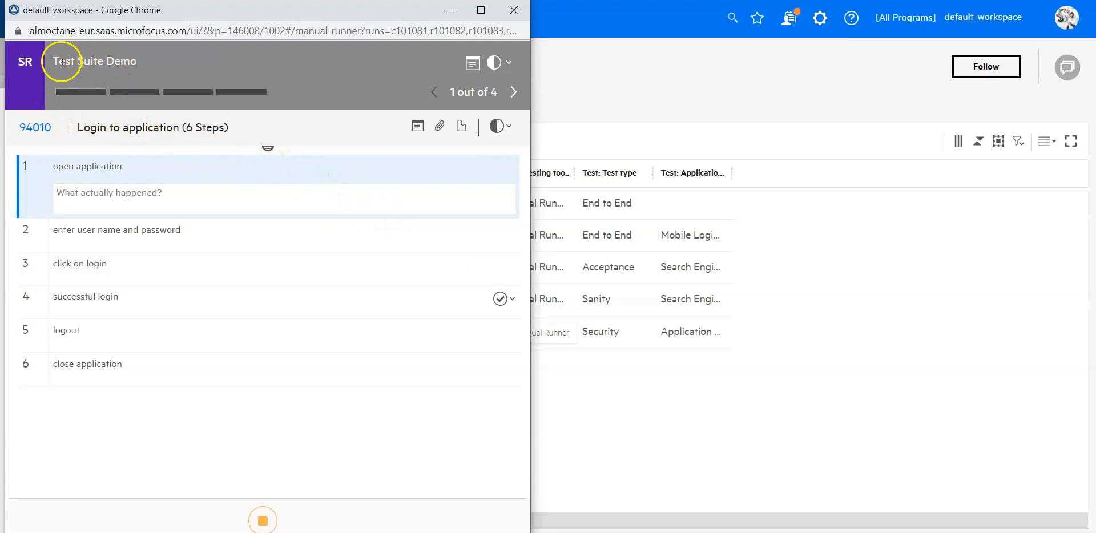
{"action": "mouse_move", "coordinate": [79, 91]}
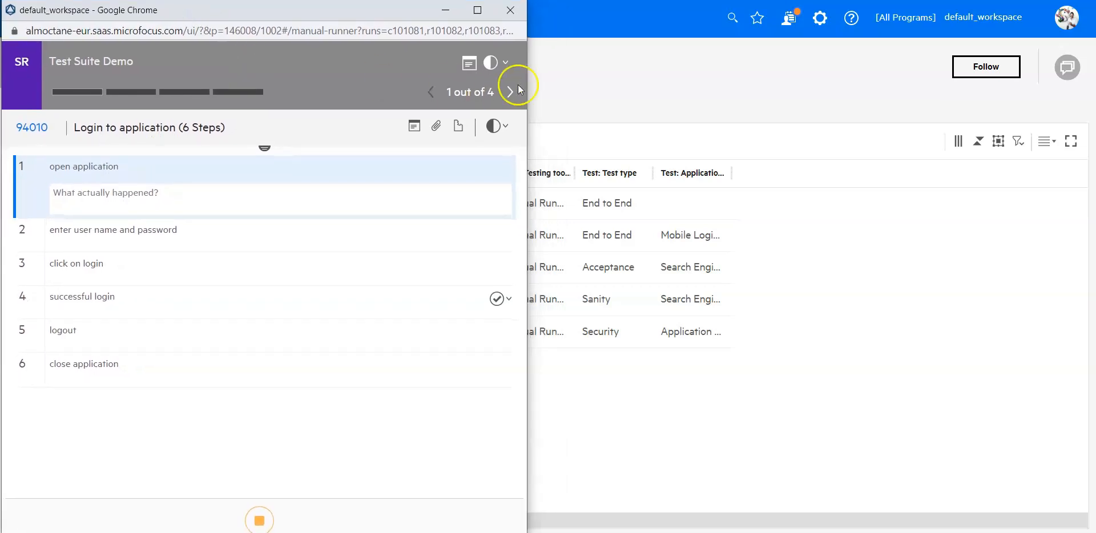
{"action": "mouse_move", "coordinate": [497, 299]}
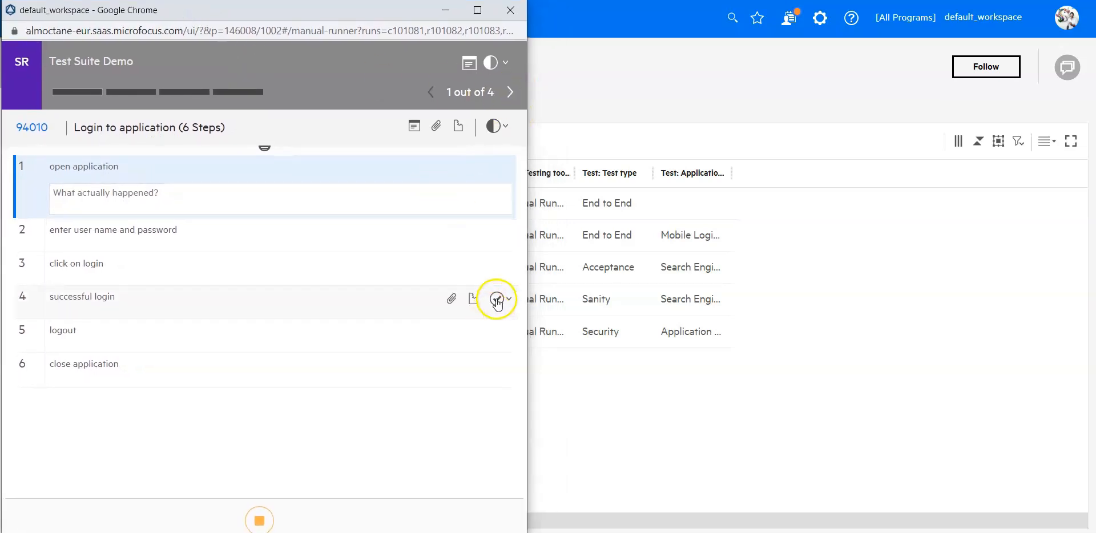
Step: Mark step 4 'successful login' of test 94010 as Passed
{"action": "left_click", "coordinate": [496, 302]}
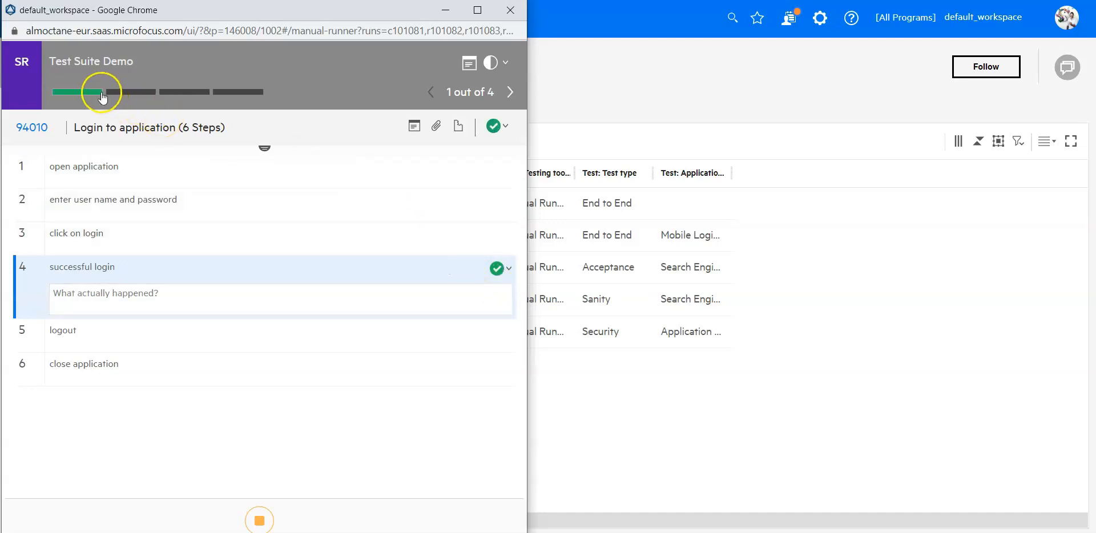
{"action": "mouse_move", "coordinate": [78, 92]}
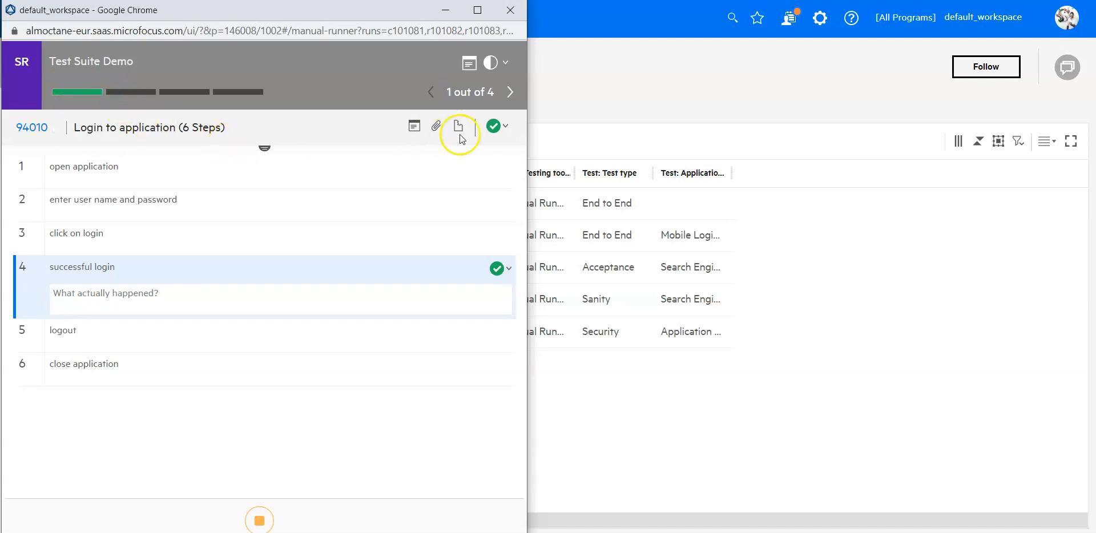
{"action": "mouse_move", "coordinate": [504, 254]}
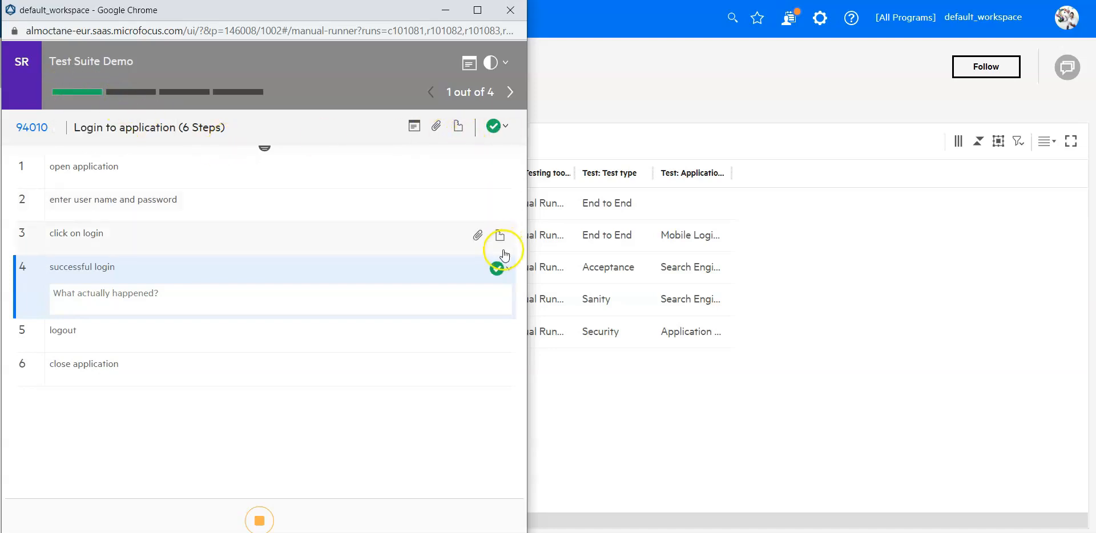
{"action": "mouse_move", "coordinate": [494, 126]}
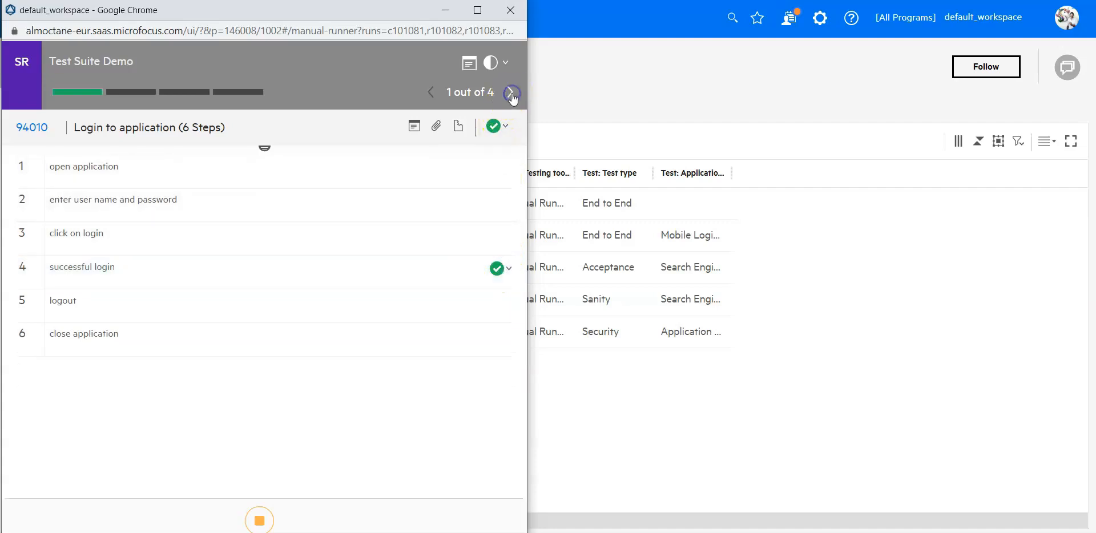
Step: Set test run statuses: 1002 skipped, 1003 failed, 1006 passed
{"action": "left_click", "coordinate": [511, 91]}
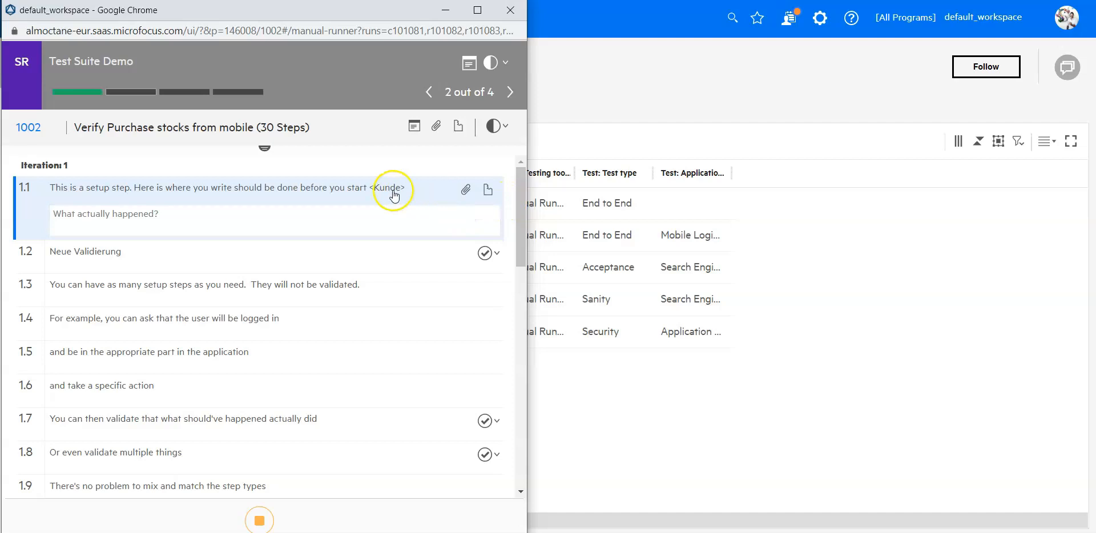
{"action": "left_click", "coordinate": [498, 127]}
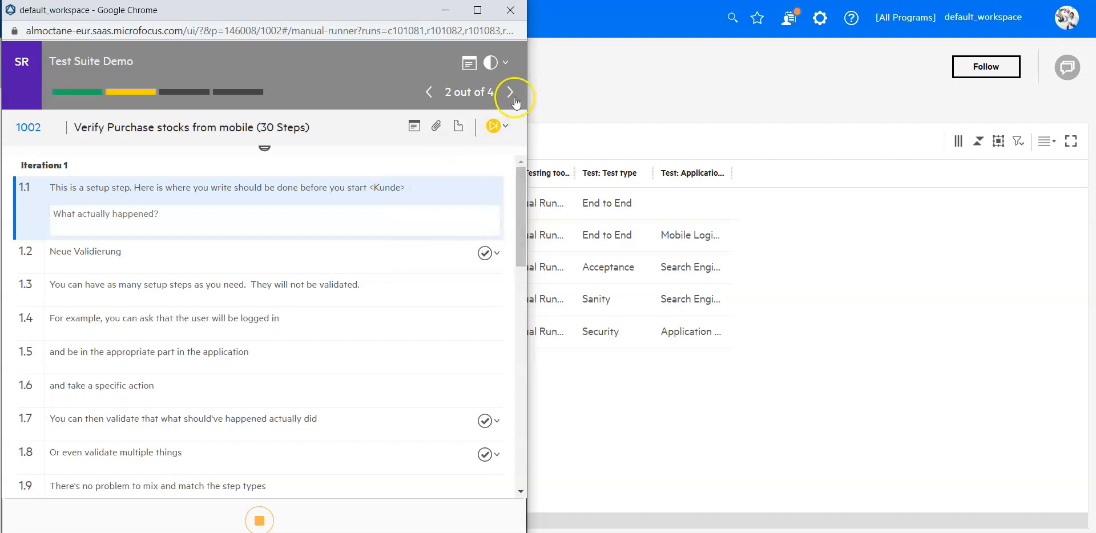
{"action": "left_click", "coordinate": [511, 92]}
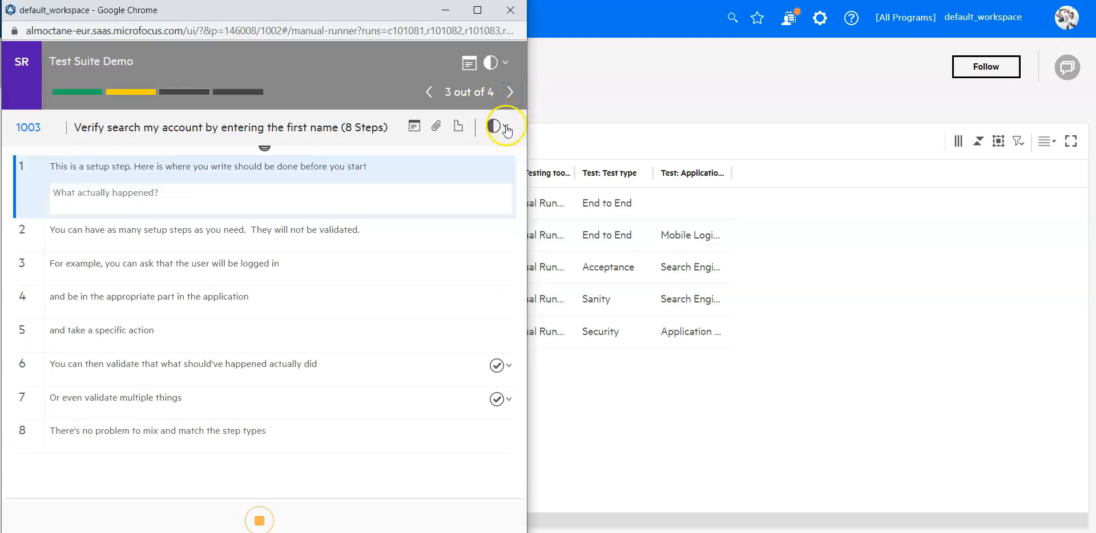
{"action": "left_click", "coordinate": [494, 126]}
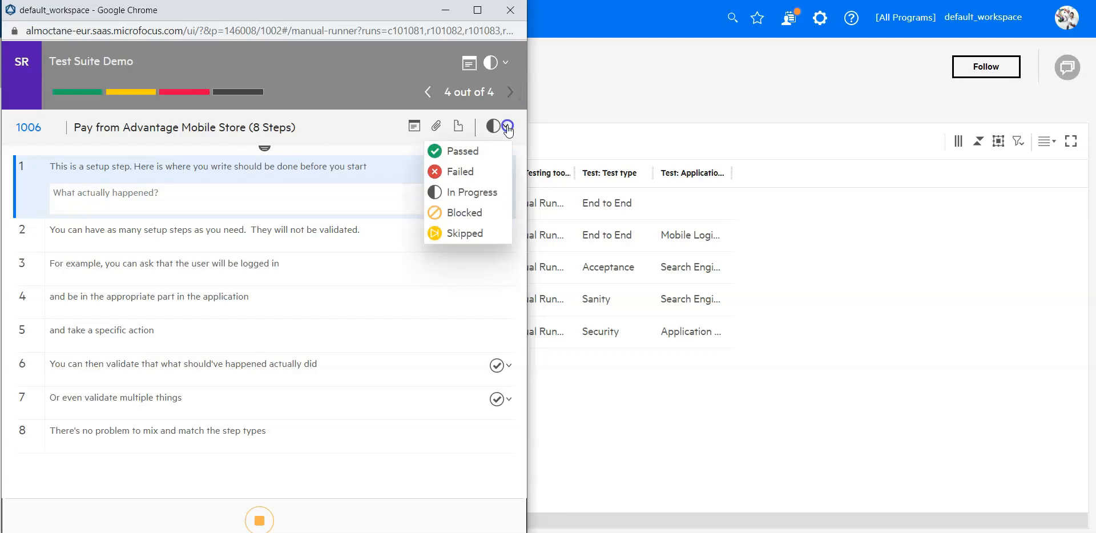
{"action": "left_click", "coordinate": [461, 150]}
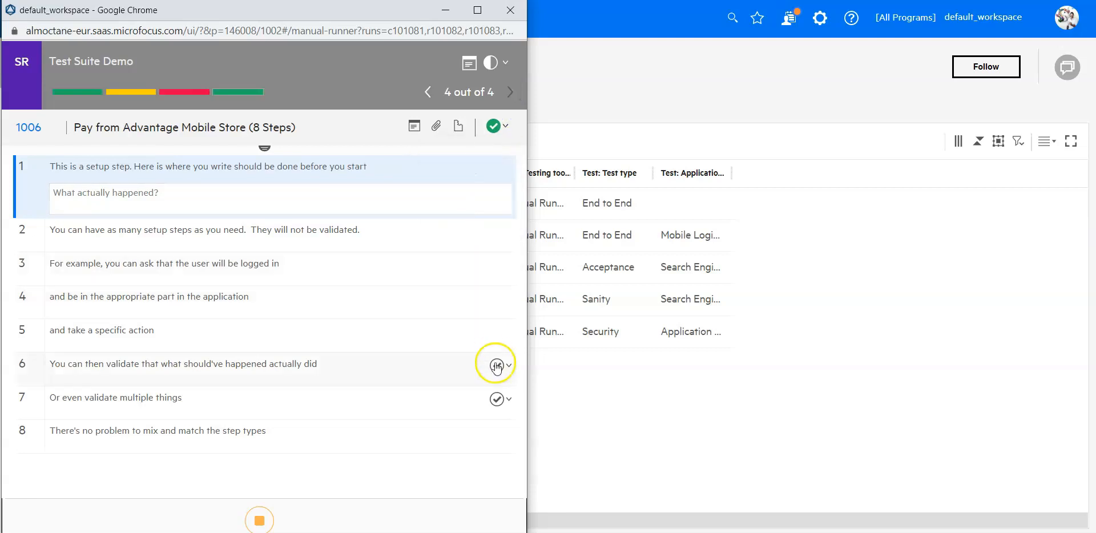
{"action": "mouse_move", "coordinate": [497, 399]}
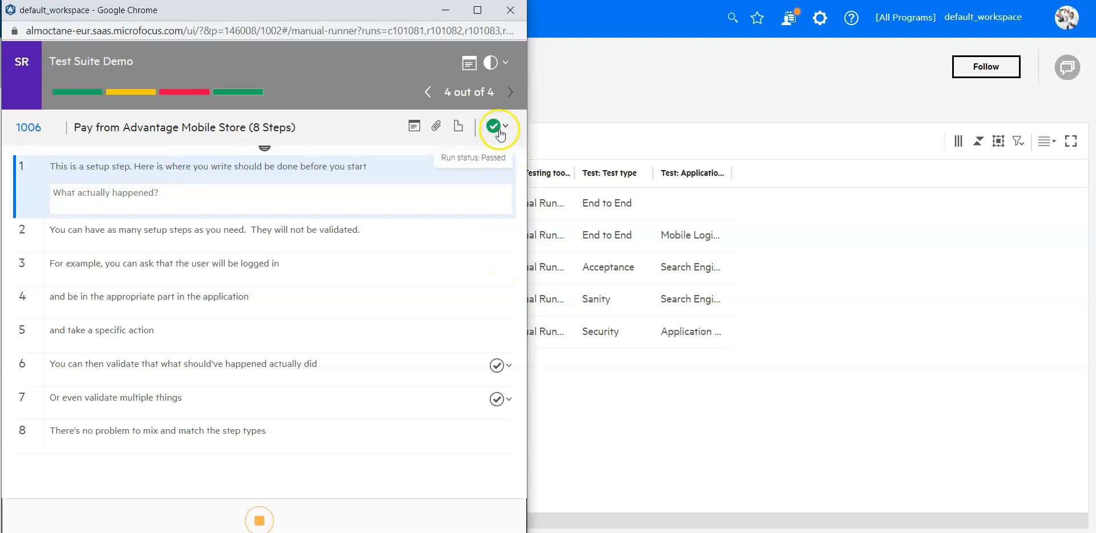
{"action": "mouse_move", "coordinate": [196, 91]}
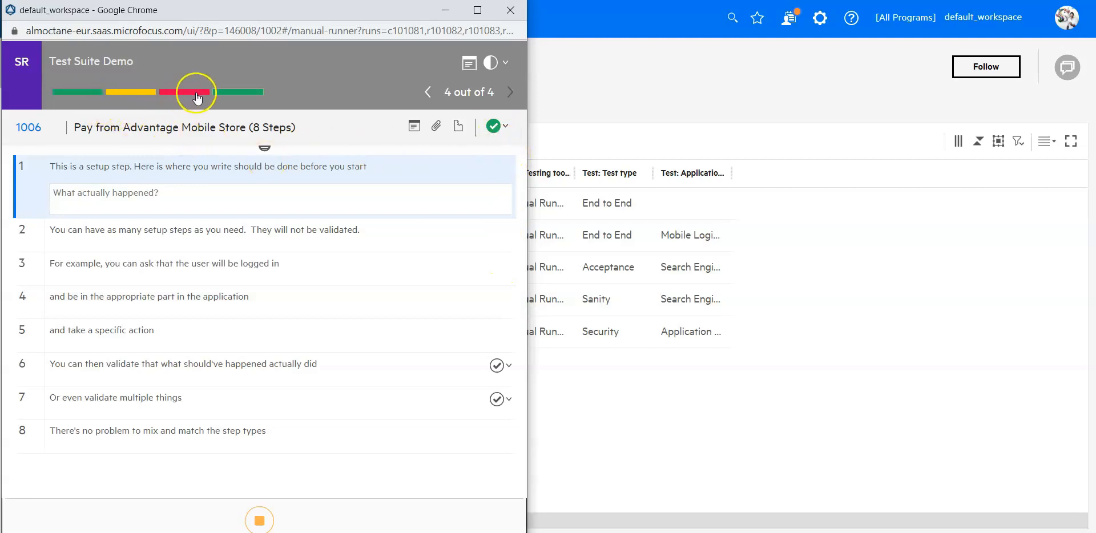
{"action": "mouse_move", "coordinate": [236, 101]}
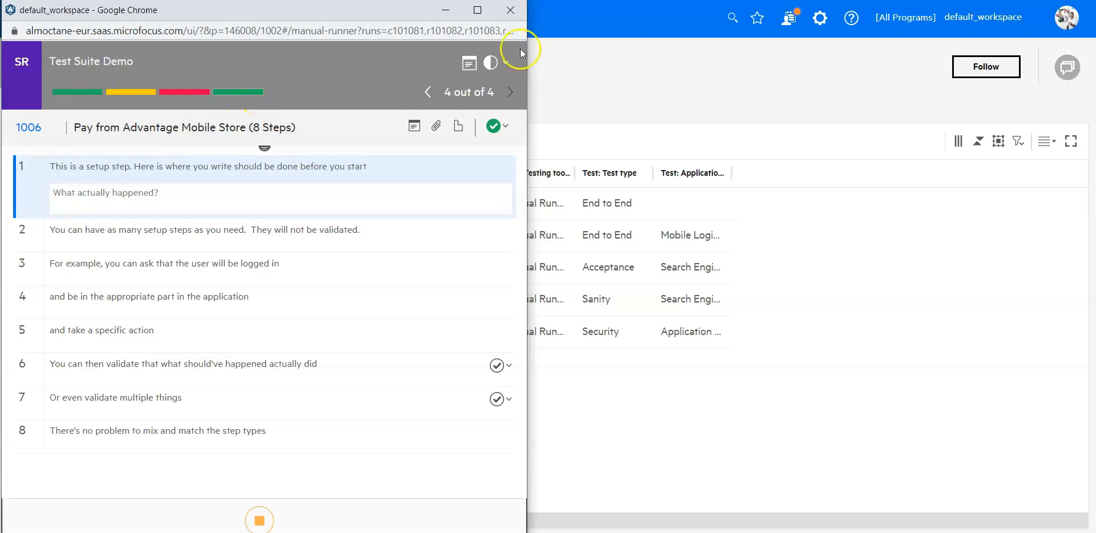
Step: Mark the Test Suite Demo suite run as Passed and stop the manual run
{"action": "left_click", "coordinate": [505, 62]}
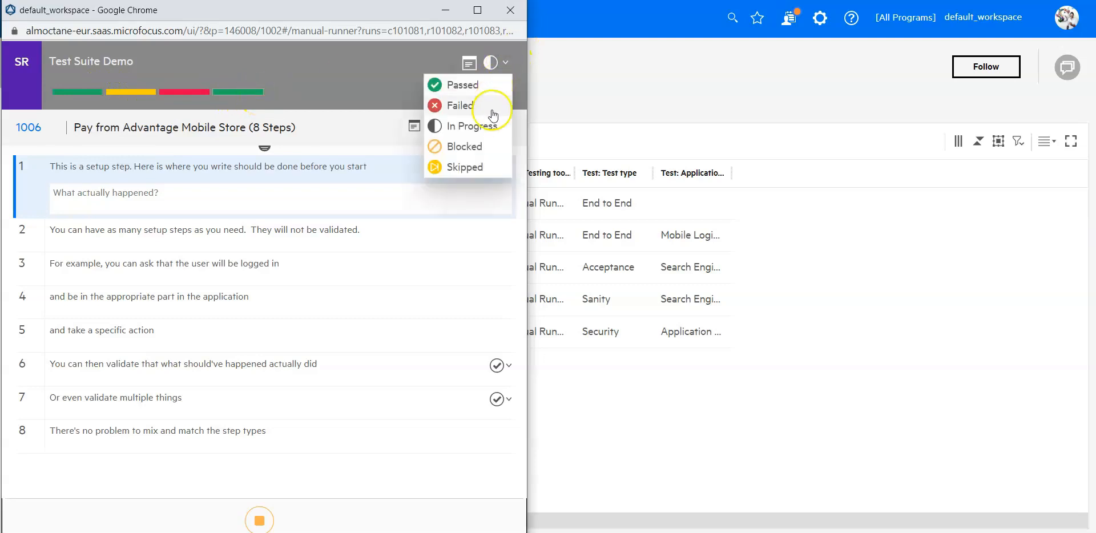
{"action": "mouse_move", "coordinate": [489, 133]}
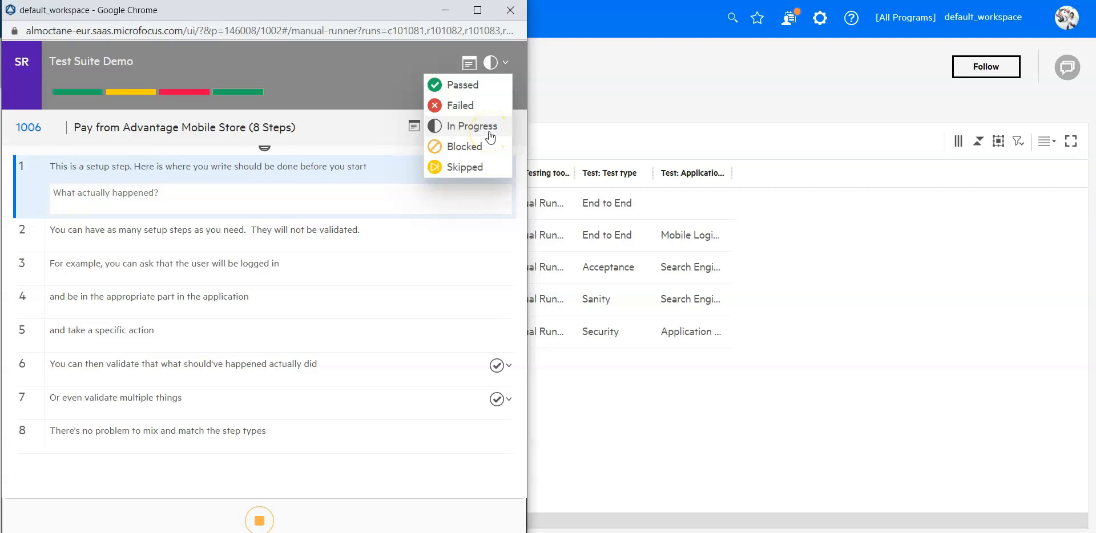
{"action": "mouse_move", "coordinate": [469, 84]}
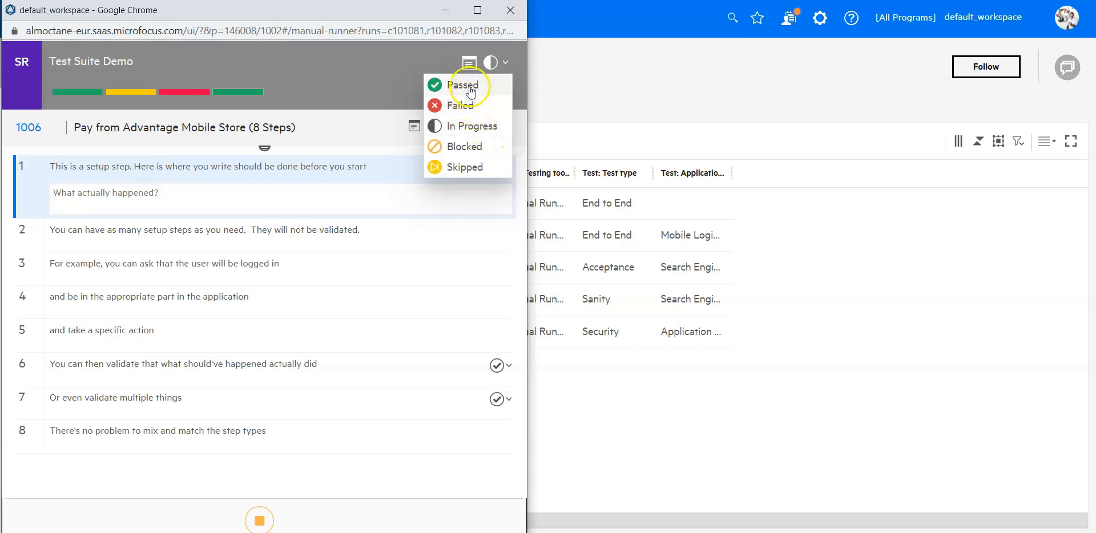
{"action": "mouse_move", "coordinate": [476, 147]}
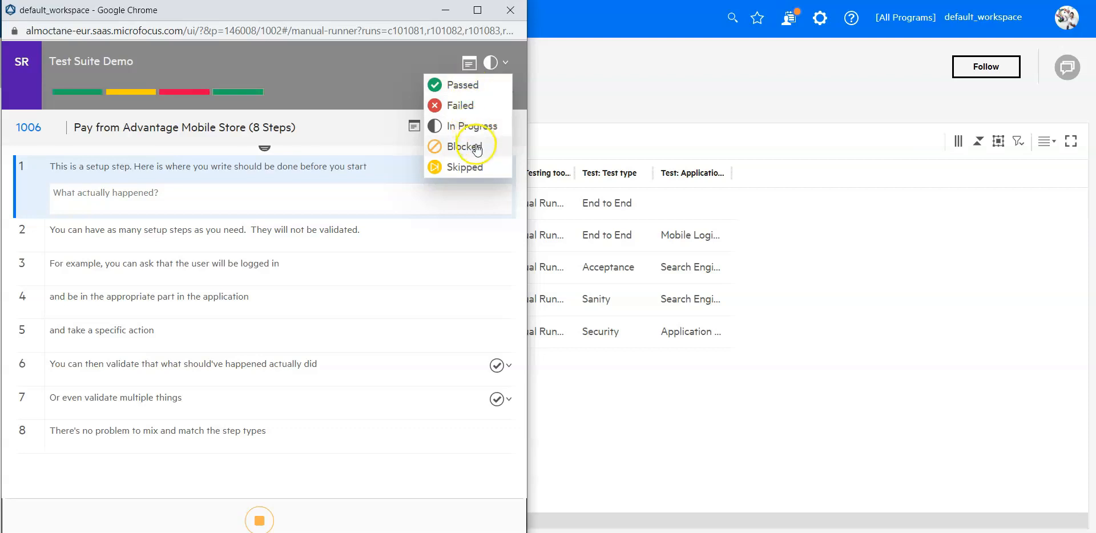
{"action": "mouse_move", "coordinate": [469, 106]}
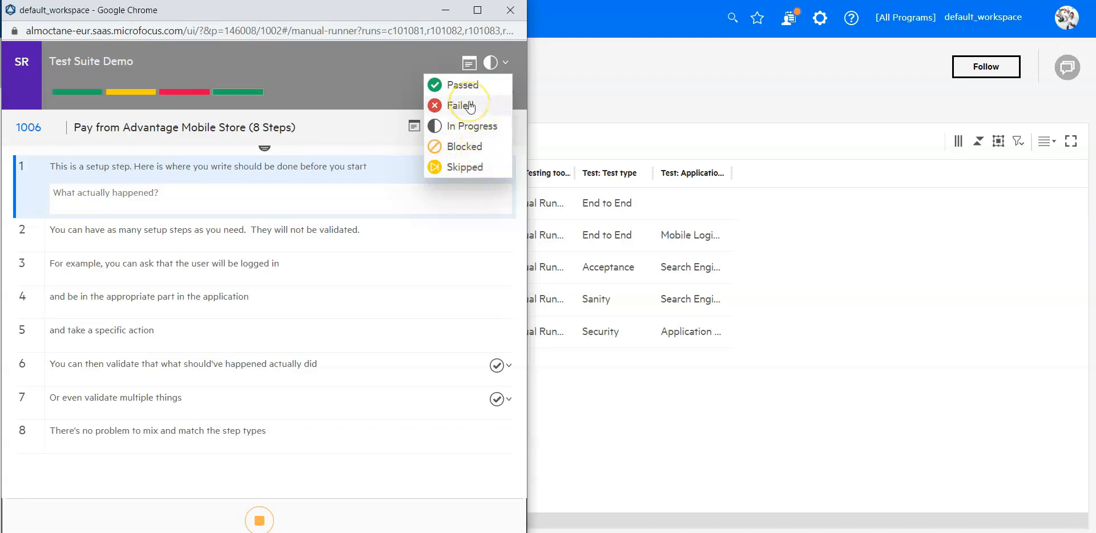
{"action": "mouse_move", "coordinate": [470, 88]}
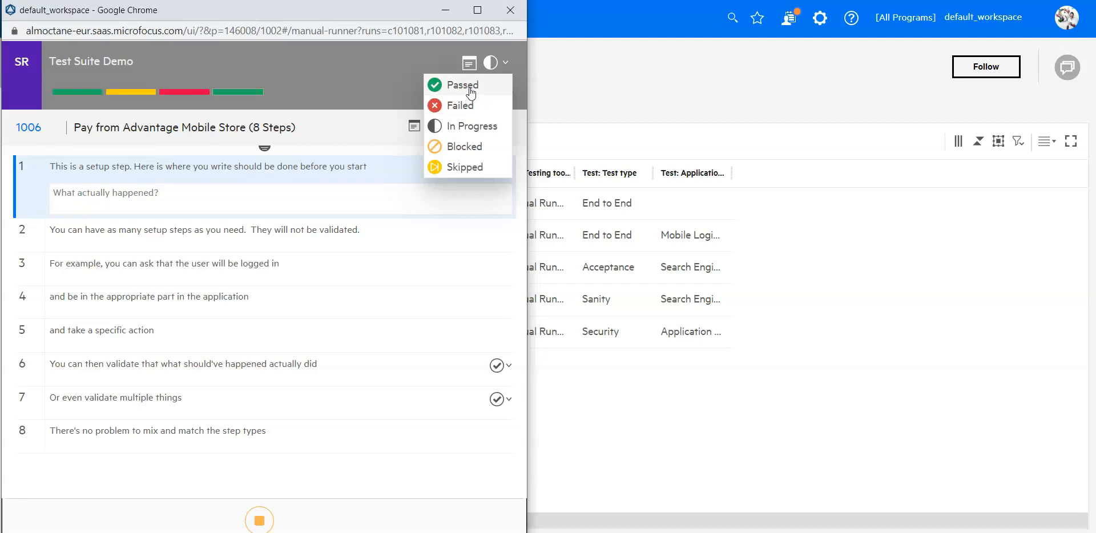
{"action": "left_click", "coordinate": [460, 84]}
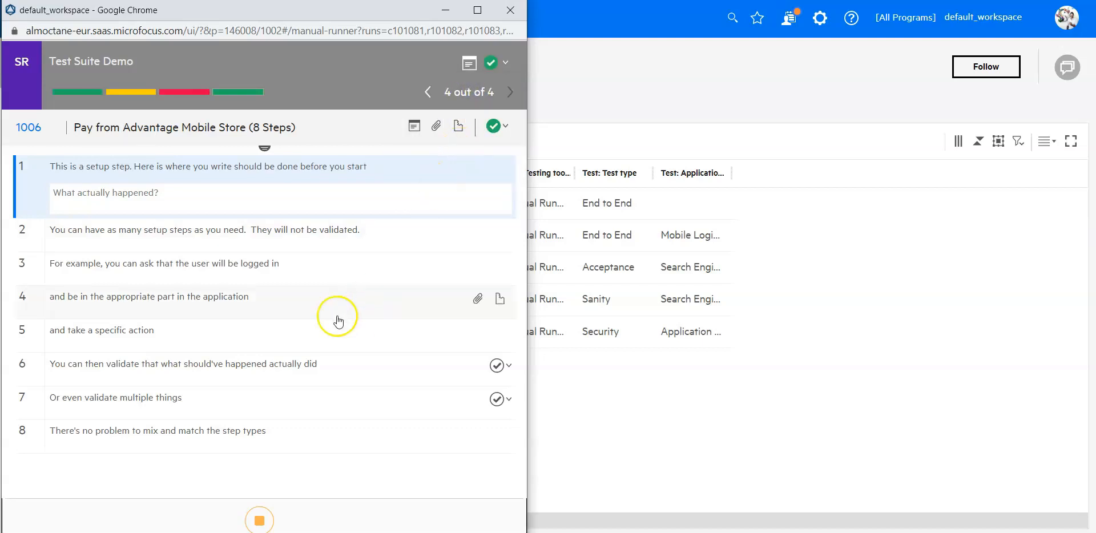
{"action": "mouse_move", "coordinate": [258, 520]}
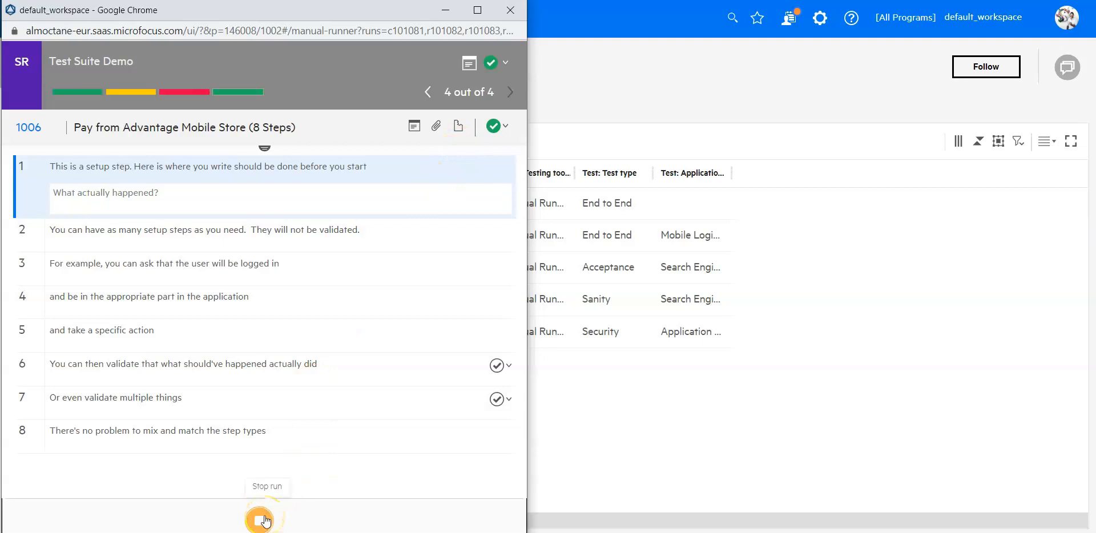
{"action": "left_click", "coordinate": [266, 486]}
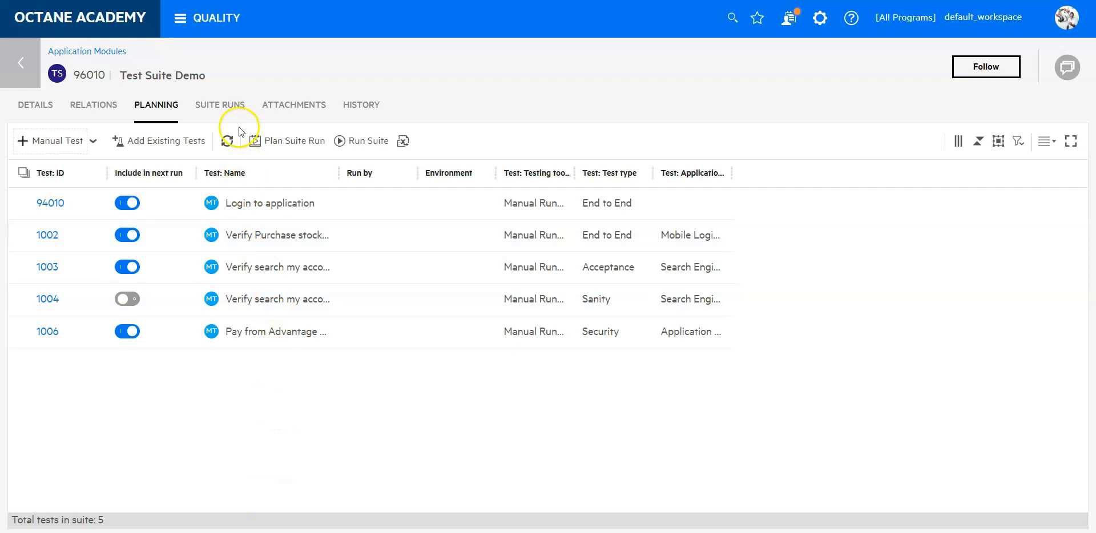
Step: Open suite run 101081 from the Suite Runs tab to review its four test runs
{"action": "left_click", "coordinate": [219, 105]}
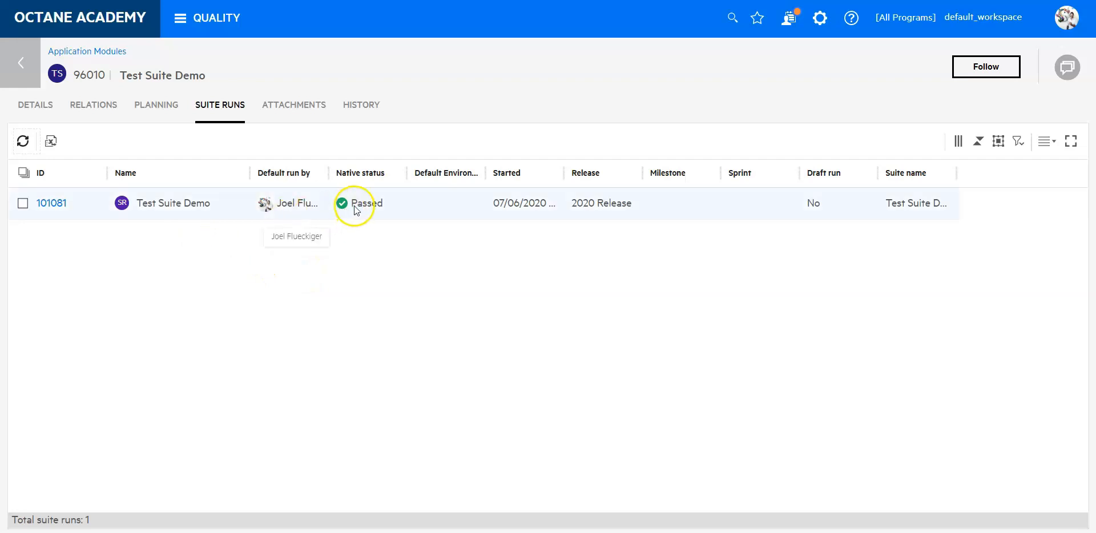
{"action": "mouse_move", "coordinate": [52, 203]}
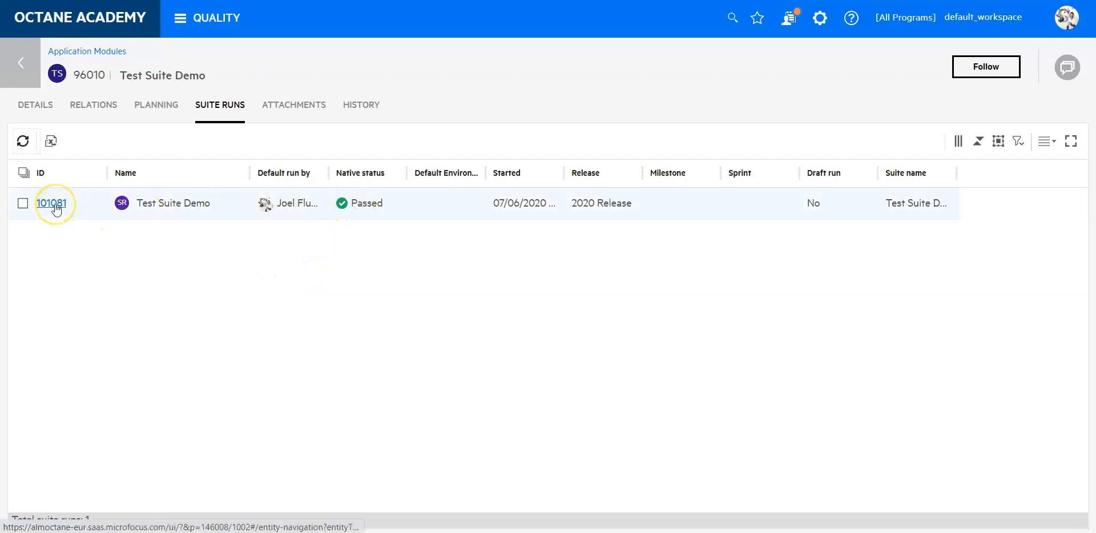
{"action": "left_click", "coordinate": [55, 202]}
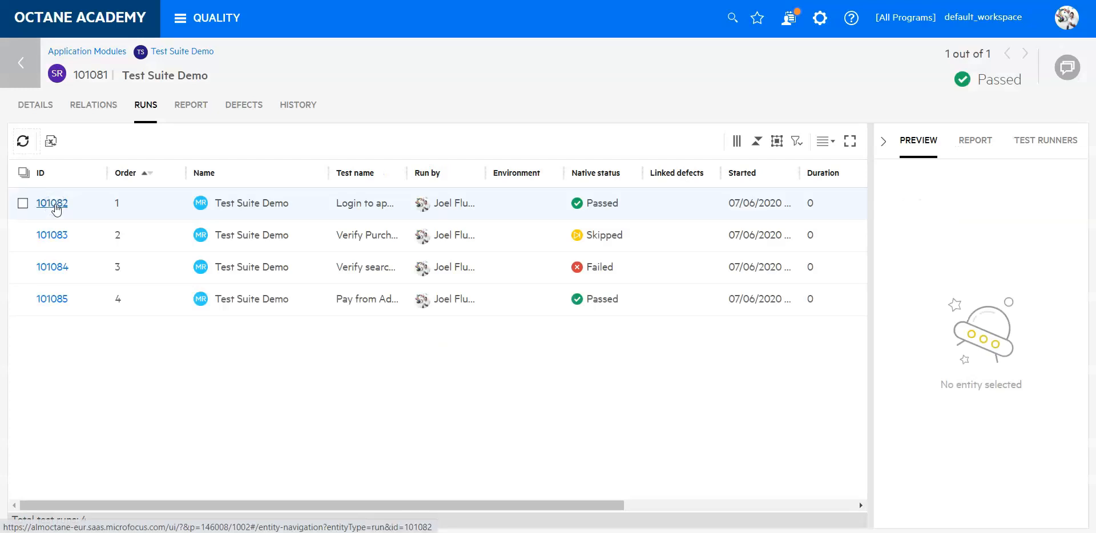
{"action": "mouse_move", "coordinate": [507, 287]}
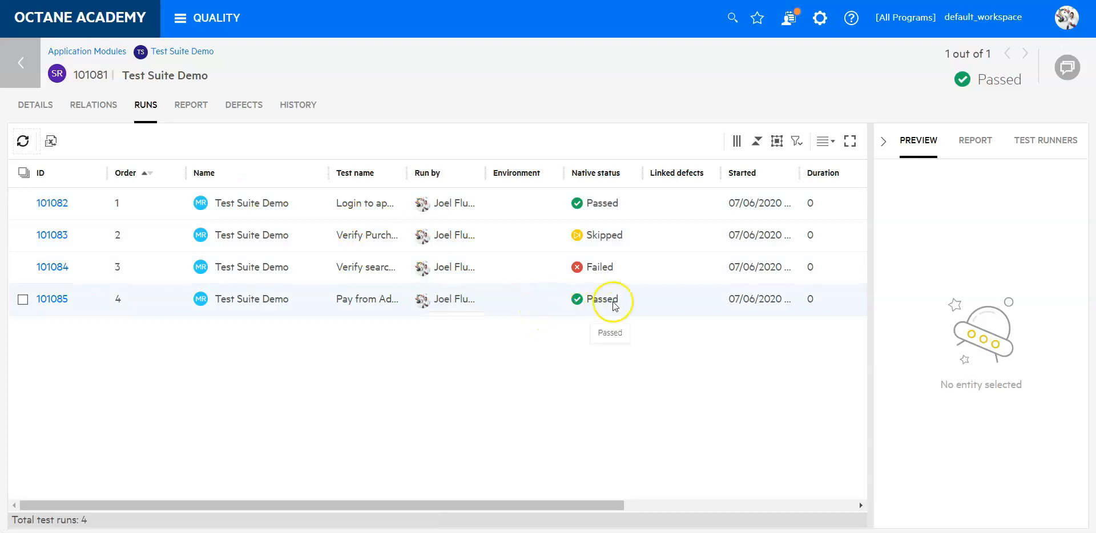
{"action": "mouse_move", "coordinate": [623, 327]}
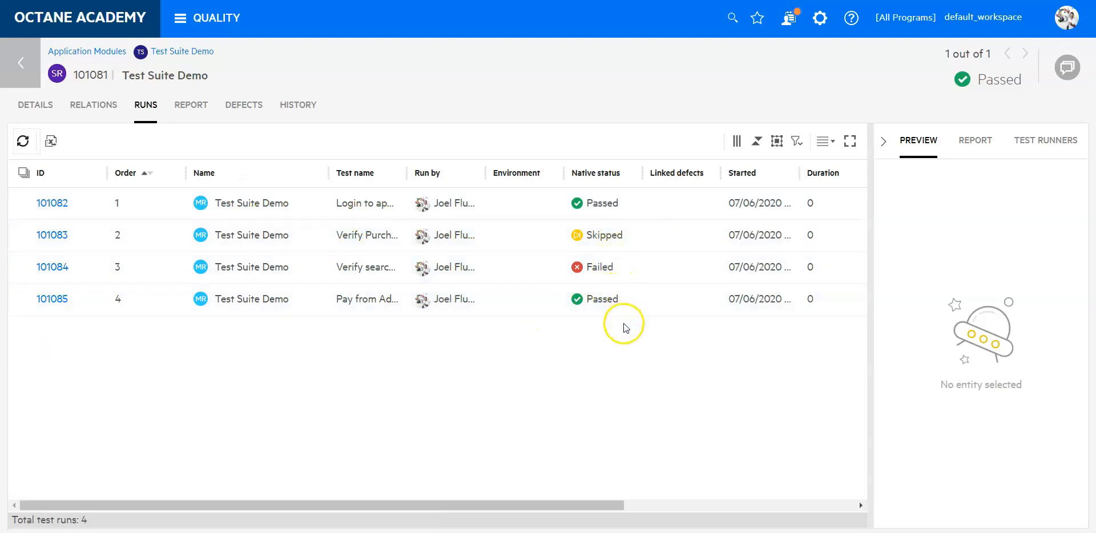
{"action": "mouse_move", "coordinate": [427, 267]}
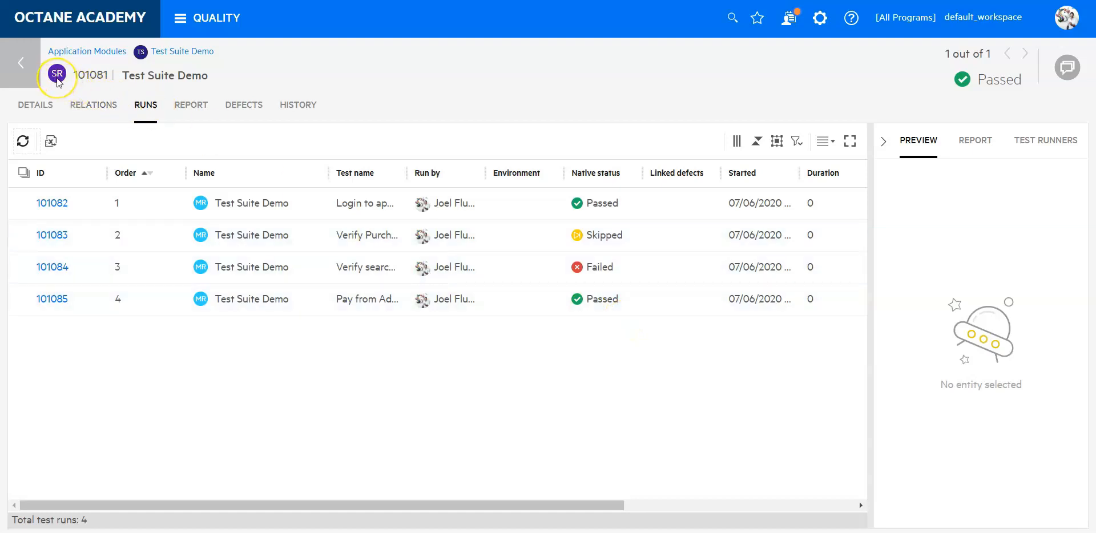
{"action": "mouse_move", "coordinate": [154, 63]}
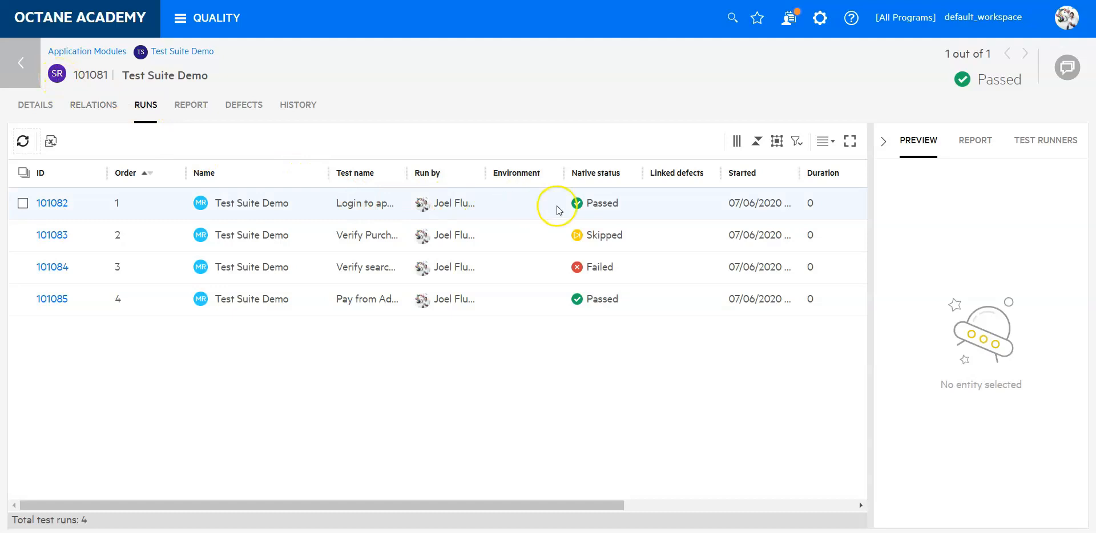
{"action": "mouse_move", "coordinate": [604, 298]}
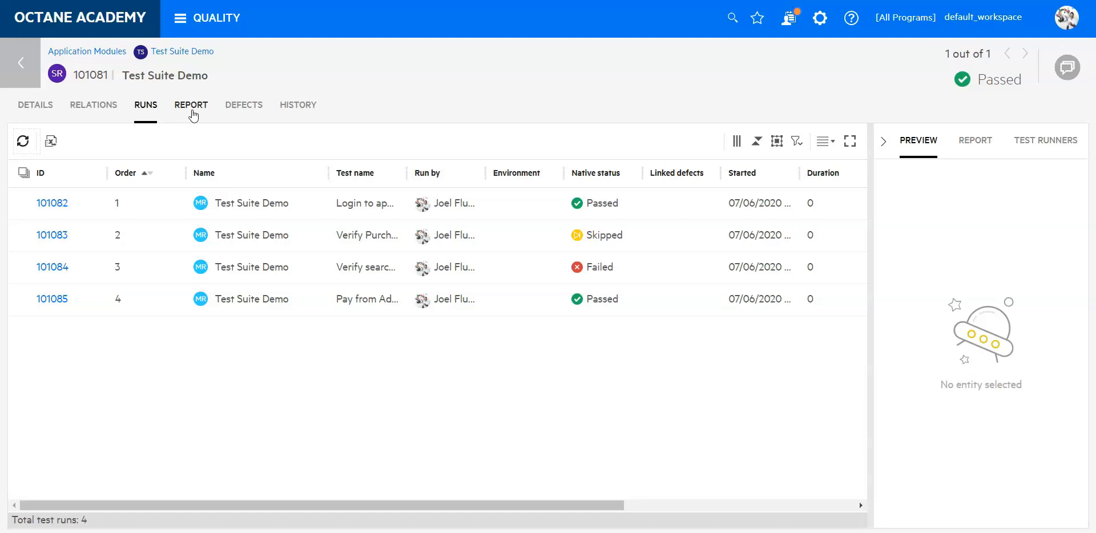
{"action": "mouse_move", "coordinate": [185, 52]}
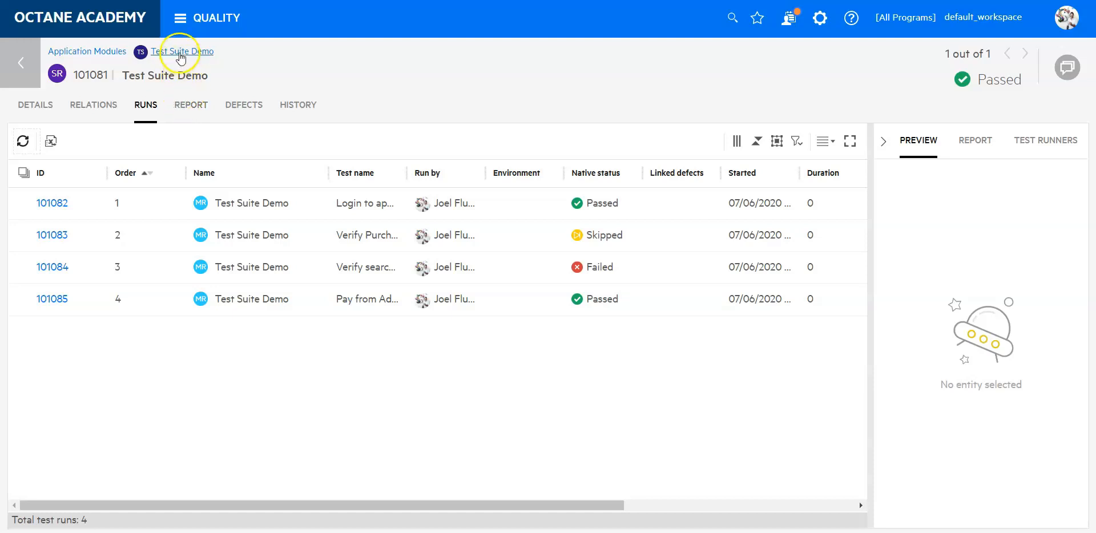
{"action": "left_click", "coordinate": [184, 52]}
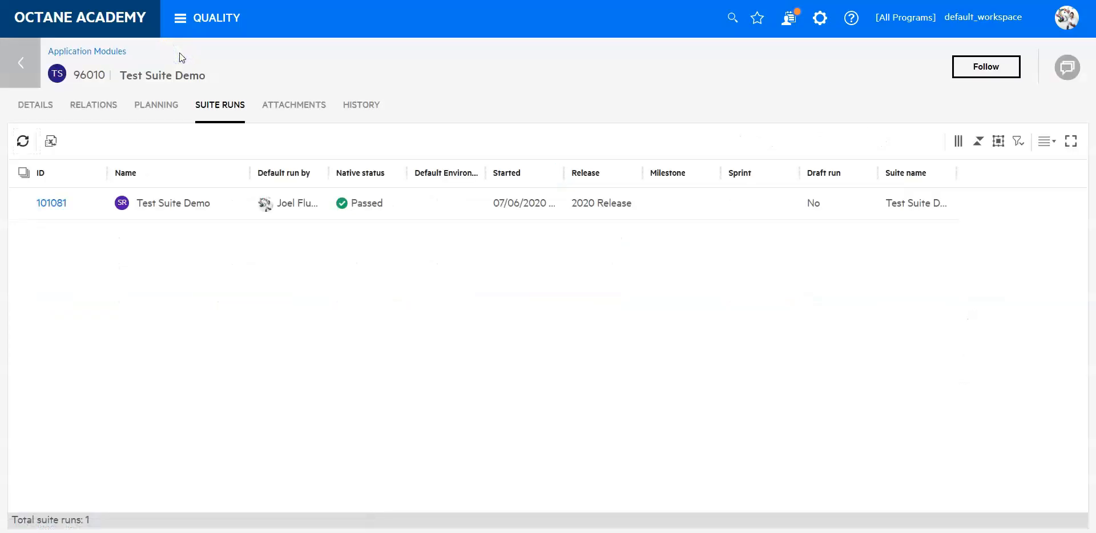